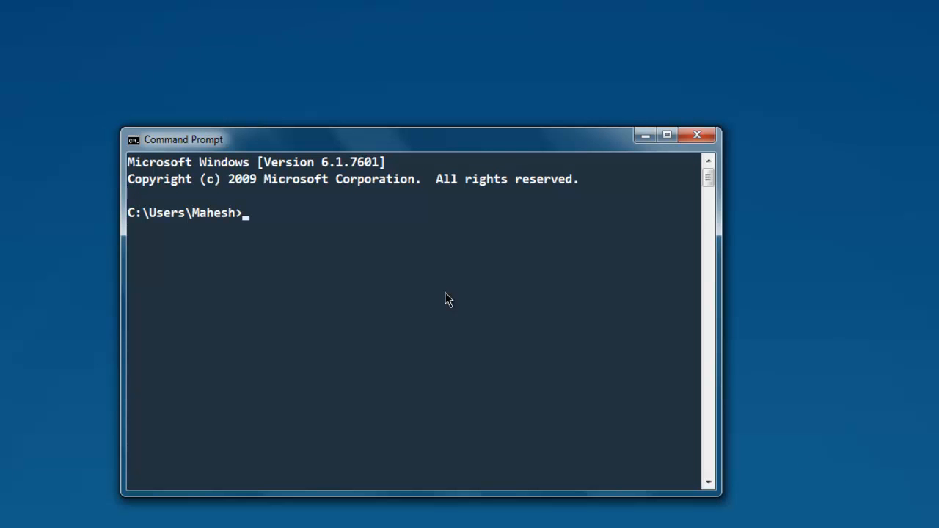
Enter 'gem install mechanize' at the Command Prompt to install the gem.
{"action": "type", "text": "gem inst"}
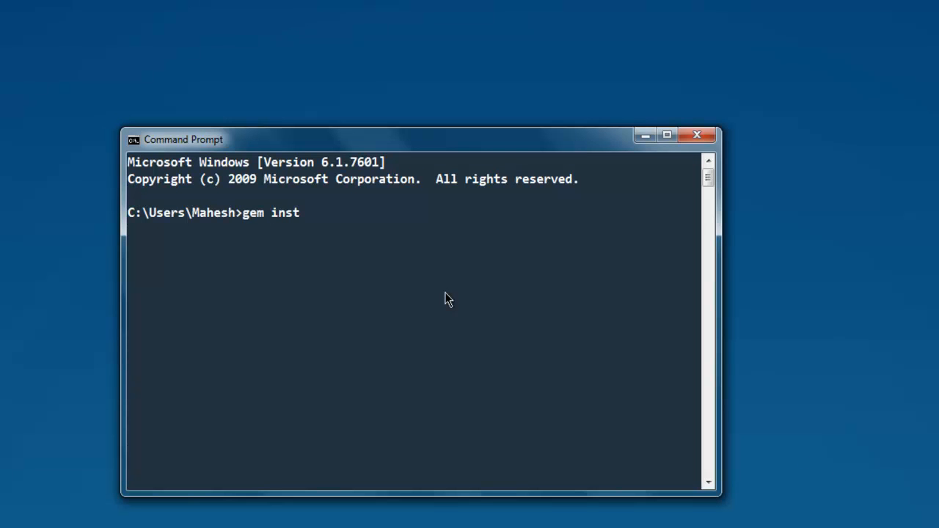
{"action": "type", "text": "all mechanize"}
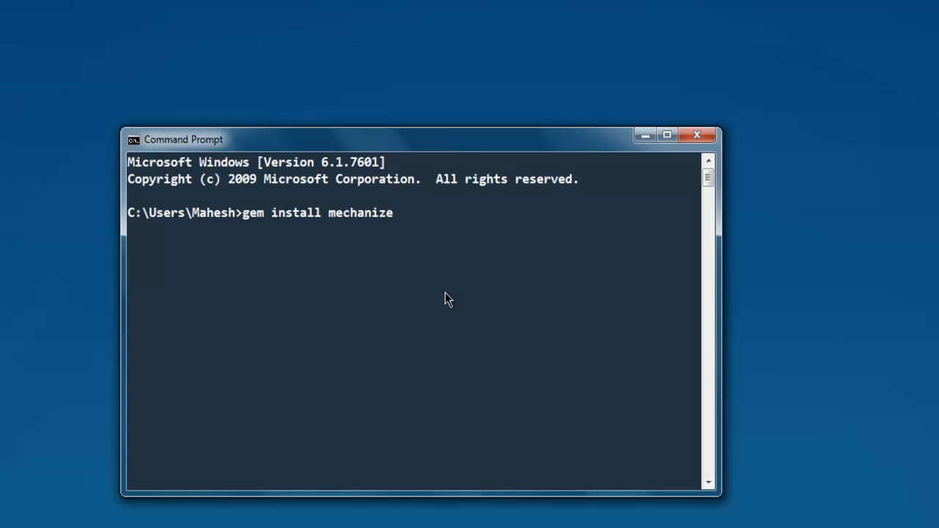
{"action": "key", "text": "Backspace"}
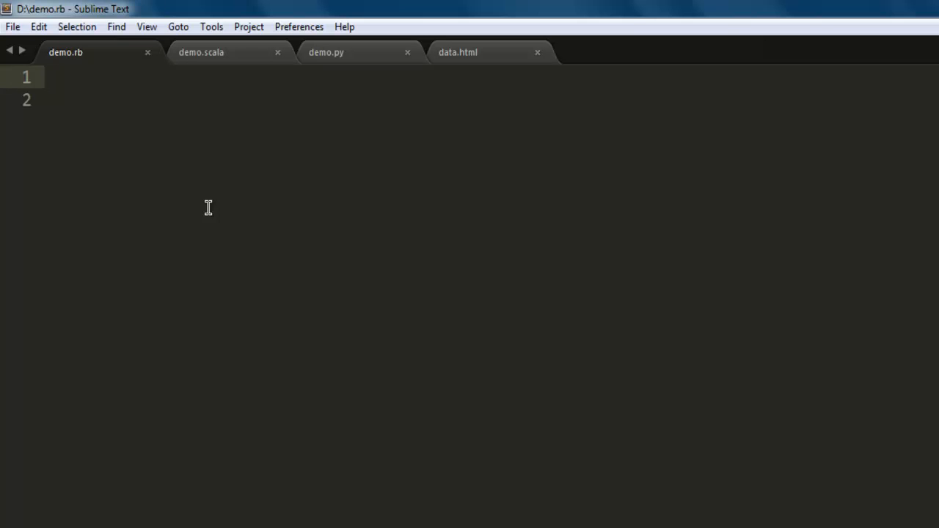
Write require 'mechanize' and agent = Mechanize.new in demo.rb.
{"action": "type", "text": "require"}
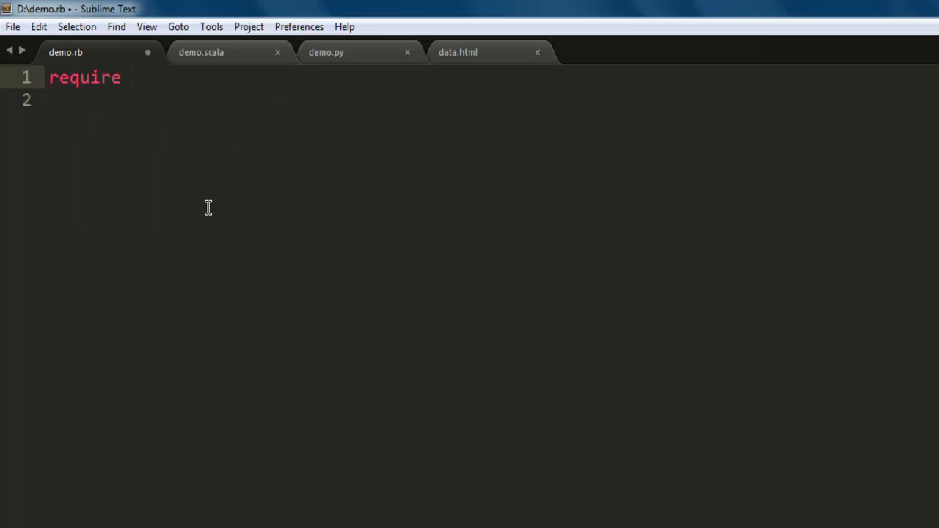
{"action": "type", "text": "'mec'"}
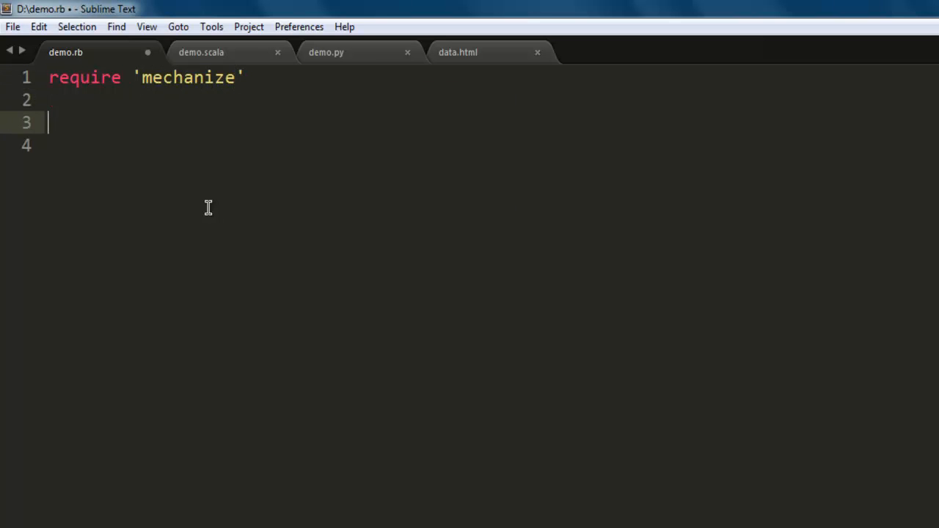
{"action": "type", "text": "agen"}
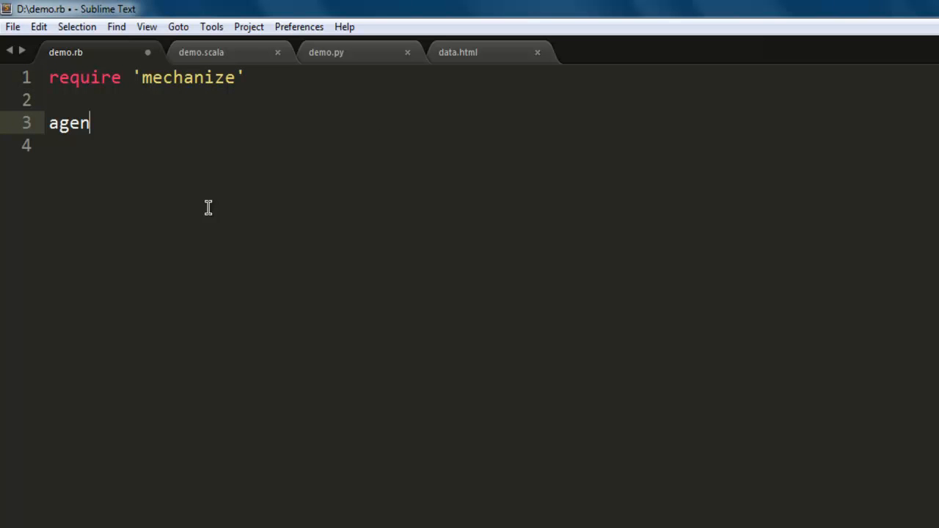
{"action": "type", "text": "t ="}
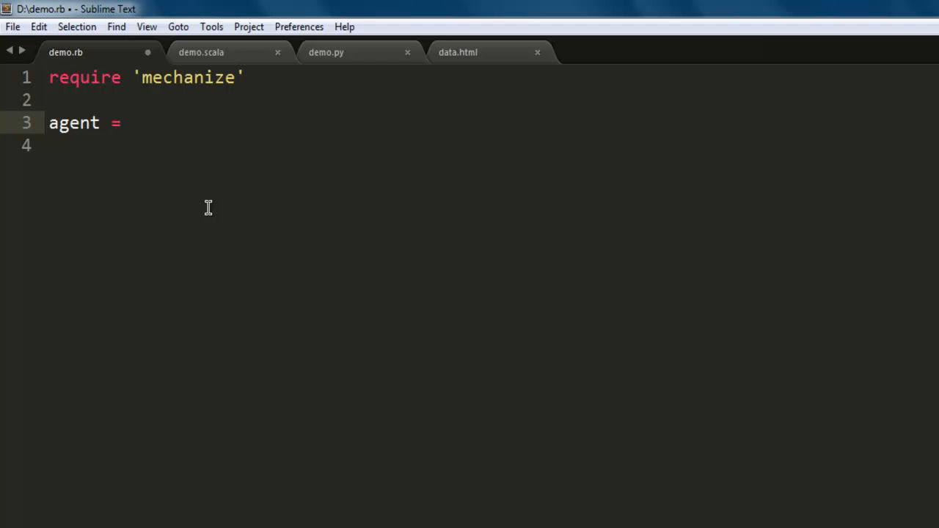
{"action": "type", "text": "Mech"}
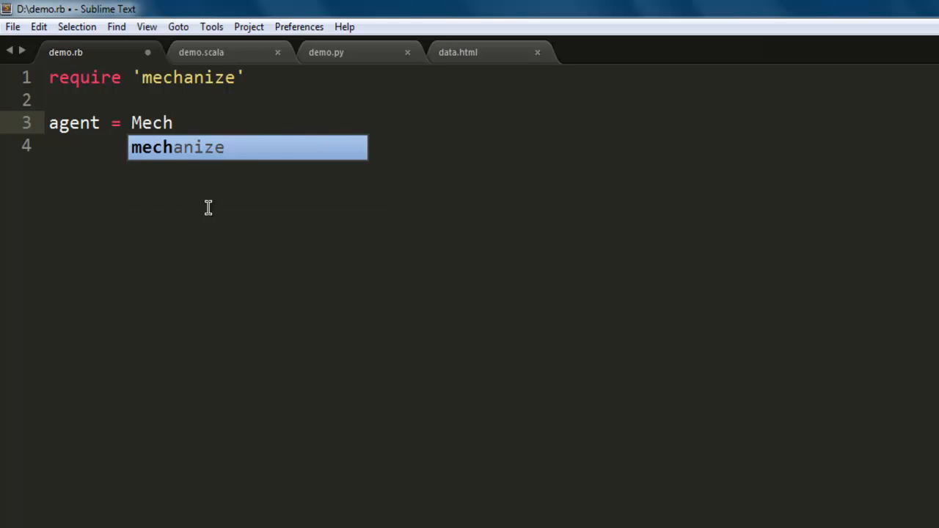
{"action": "type", "text": "a"}
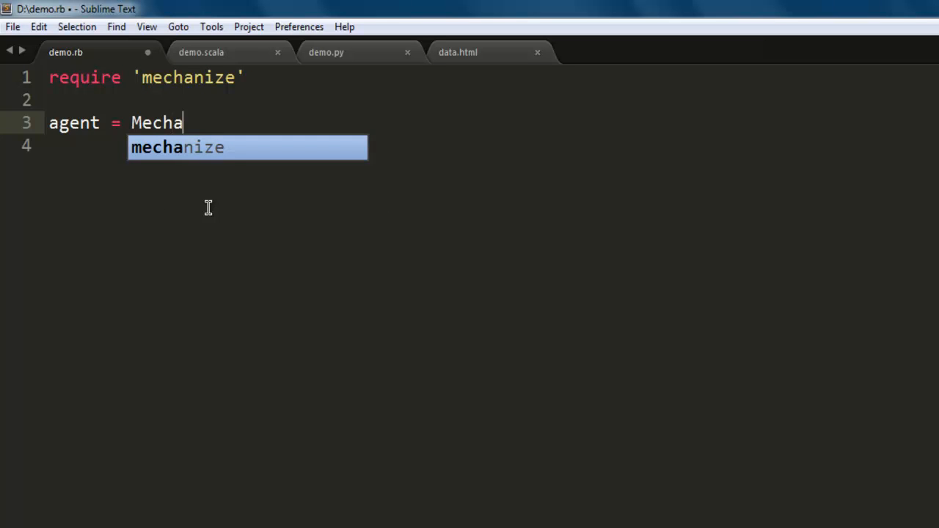
{"action": "type", "text": "nize.new"}
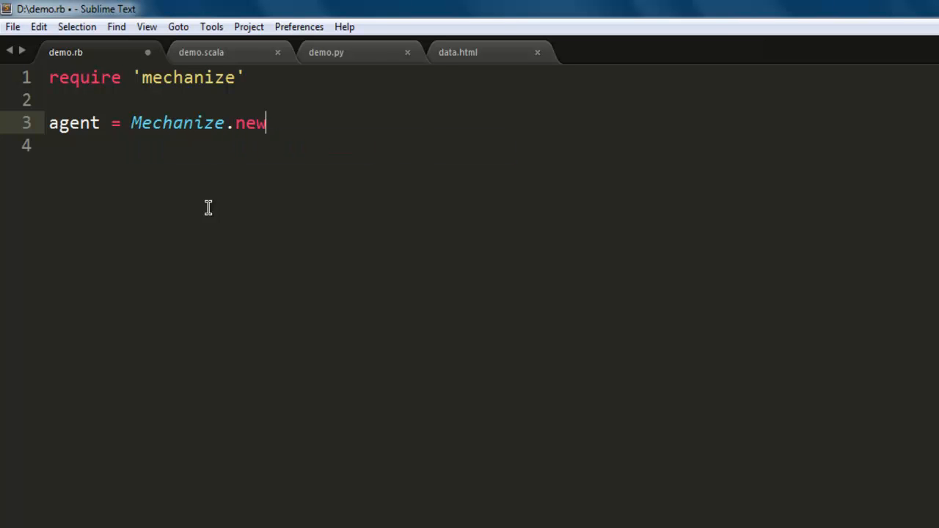
{"action": "key", "text": "enter"}
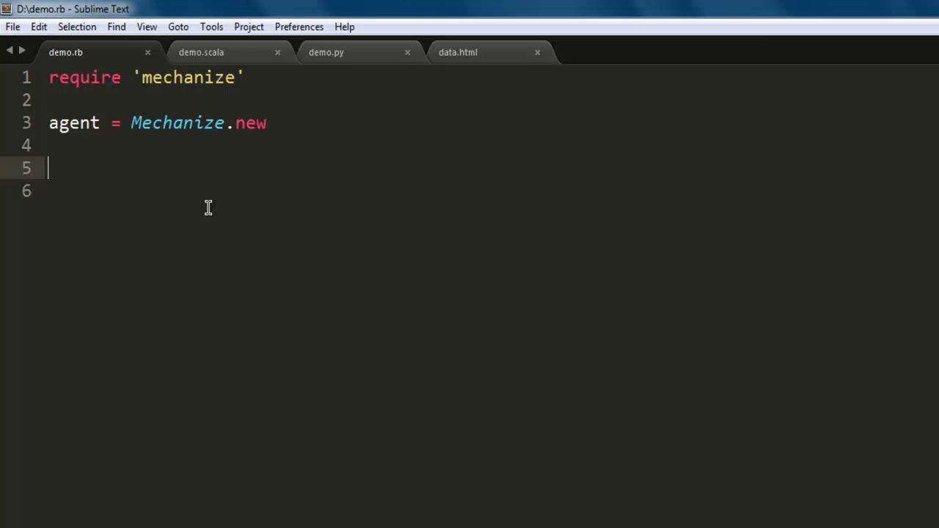
{"action": "type", "text": "page ="}
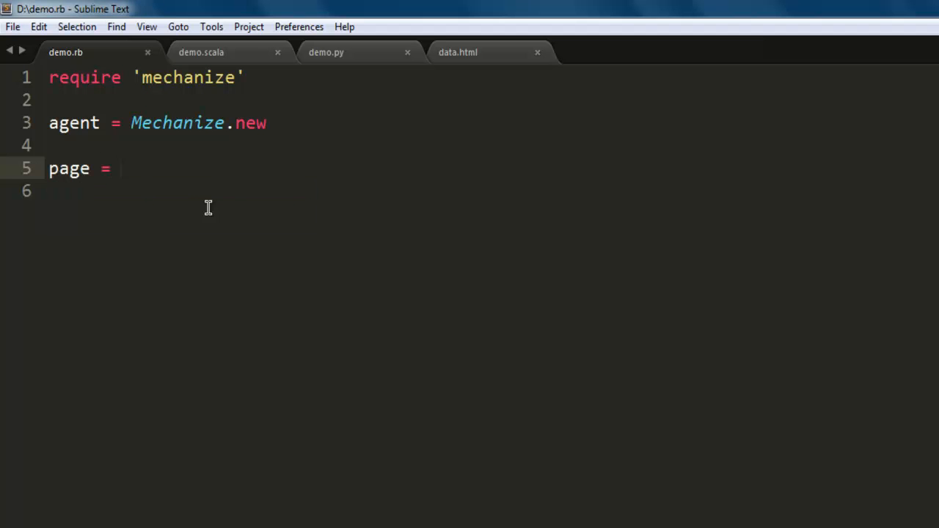
{"action": "type", "text": "agen"}
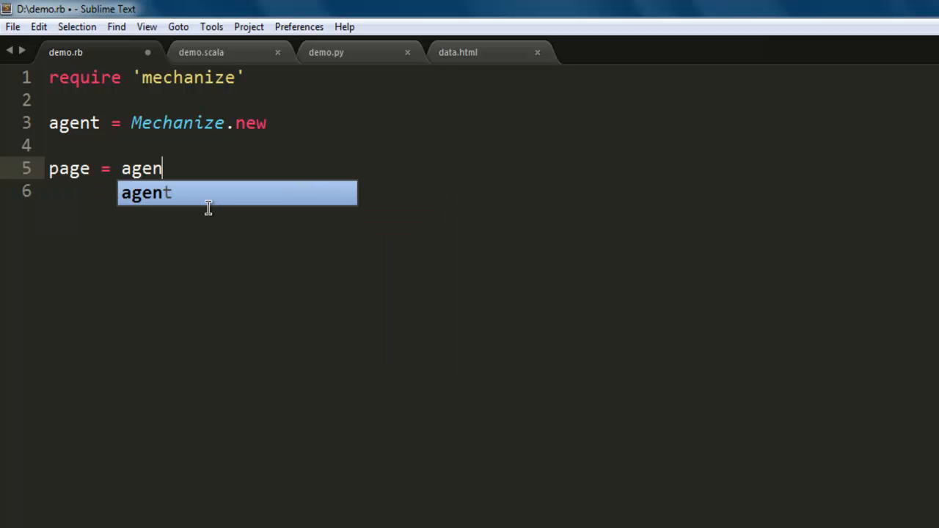
{"action": "type", "text": "t.get \"\""}
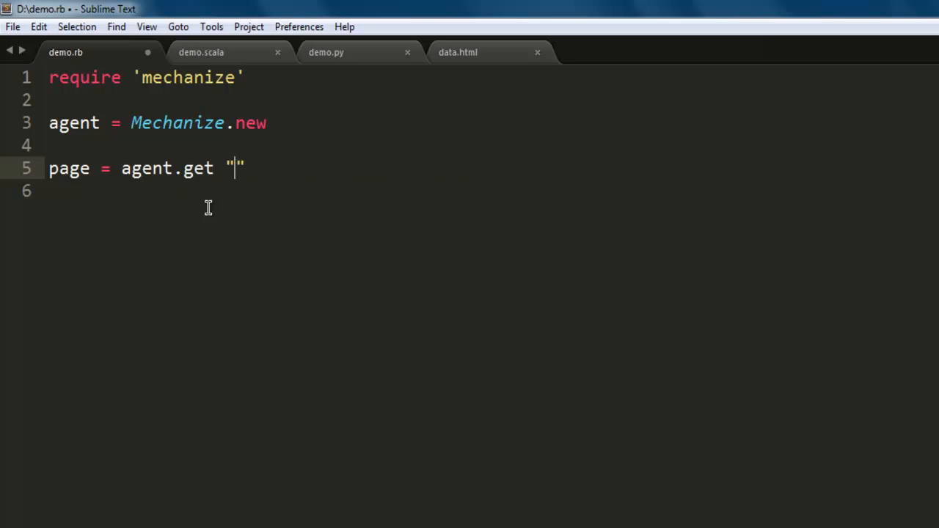
{"action": "type", "text": "http://google.com"}
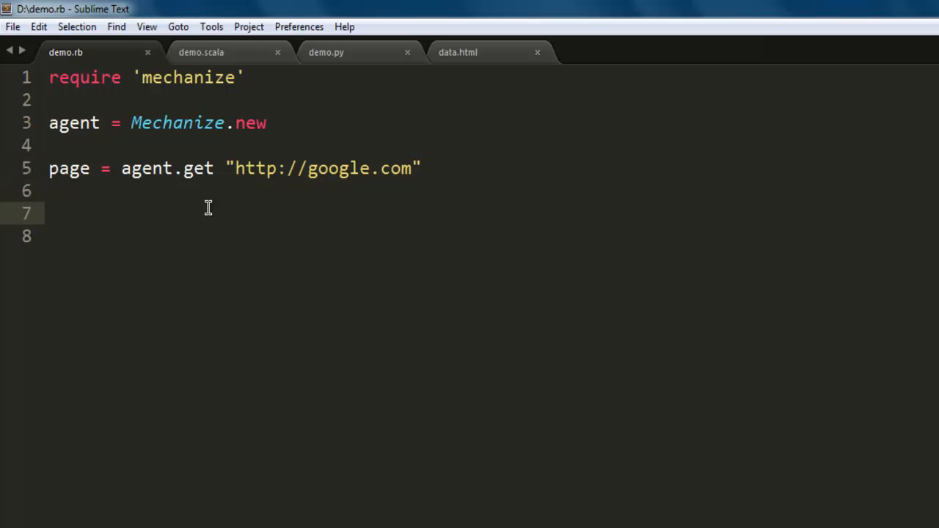
Write search_form = page.form_with :name => "f" on its own line.
{"action": "type", "text": "search"}
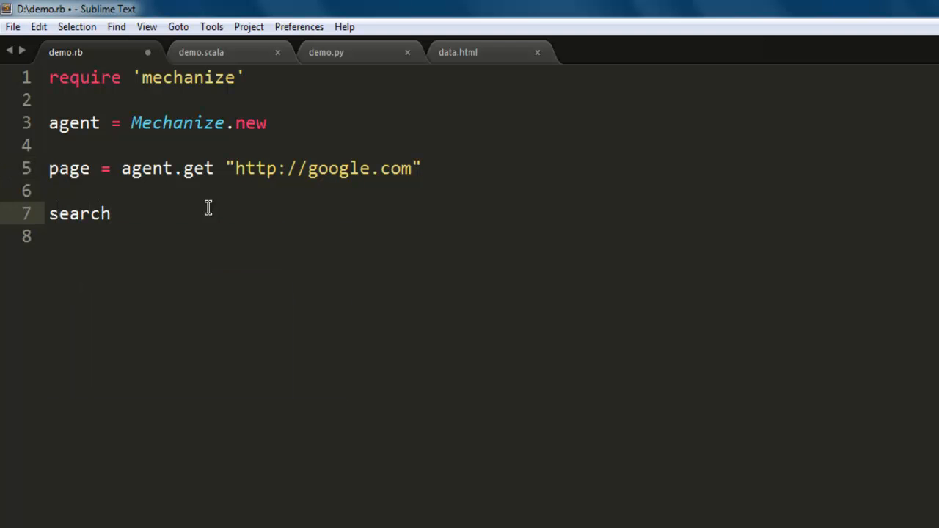
{"action": "type", "text": "_"}
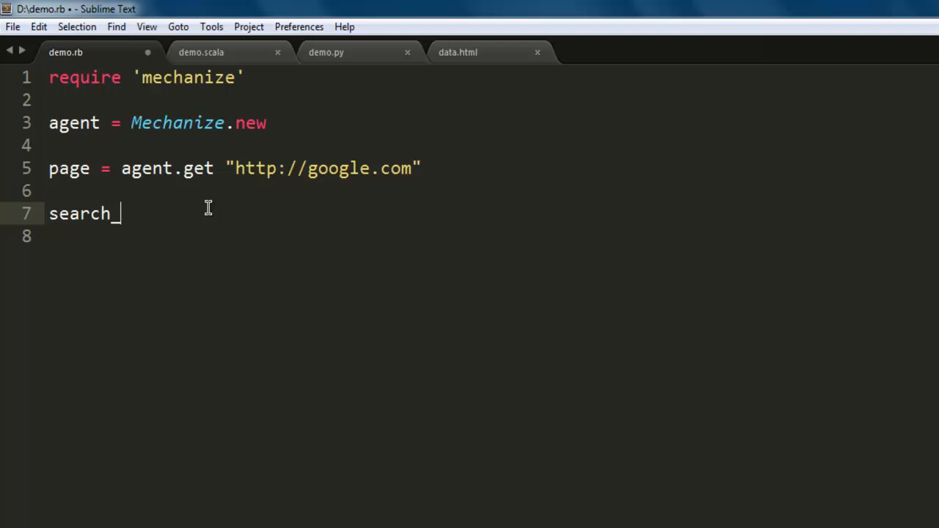
{"action": "type", "text": "form"}
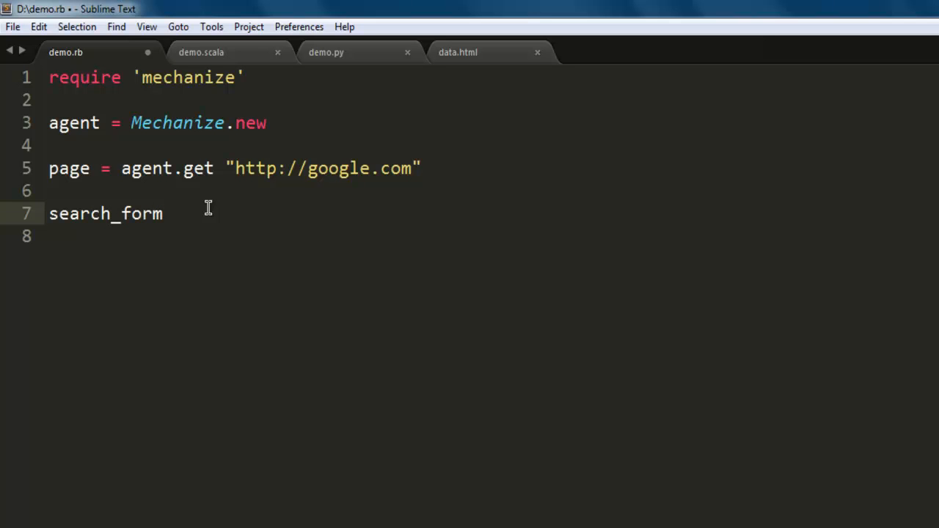
{"action": "type", "text": "="}
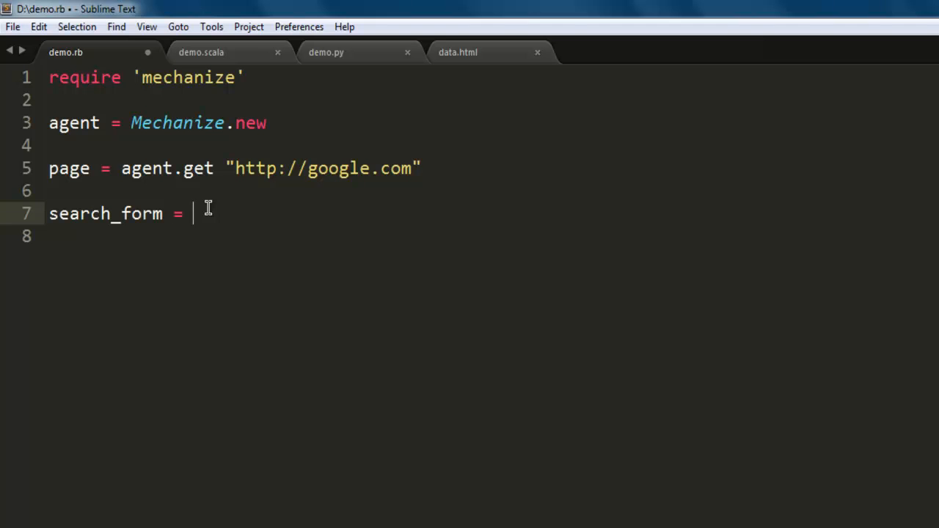
{"action": "type", "text": "page."}
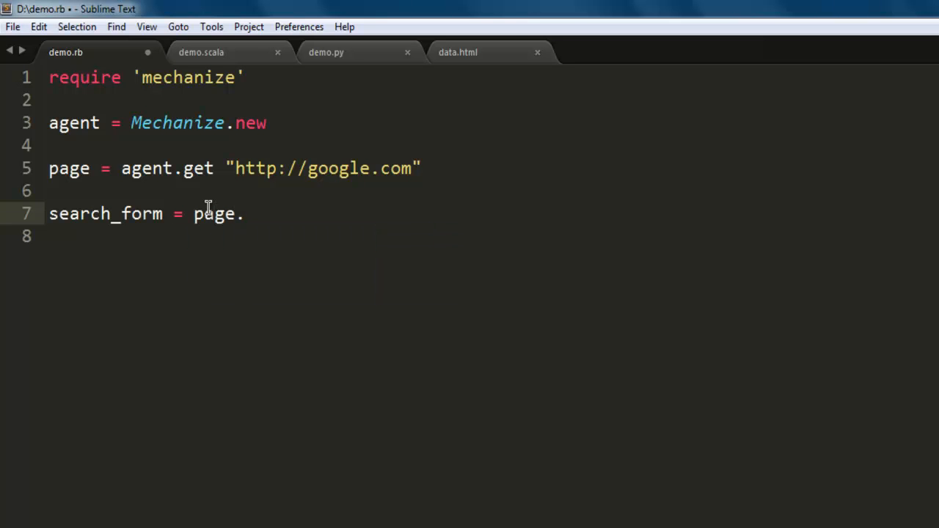
{"action": "type", "text": "form"}
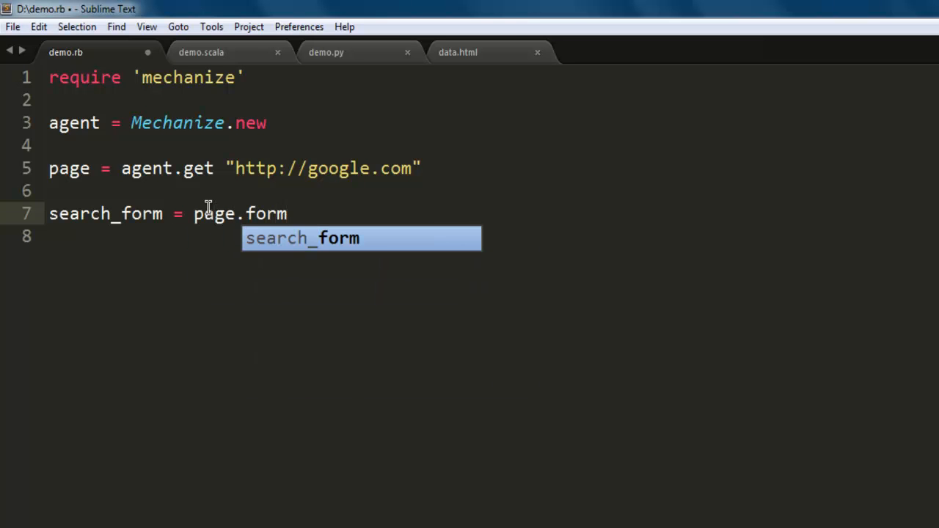
{"action": "type", "text": "_with"}
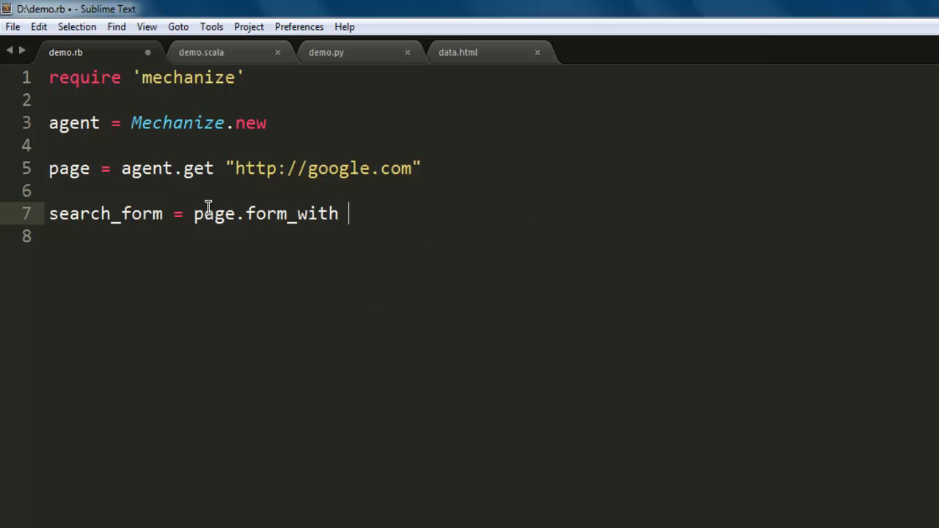
{"action": "type", "text": ":name"}
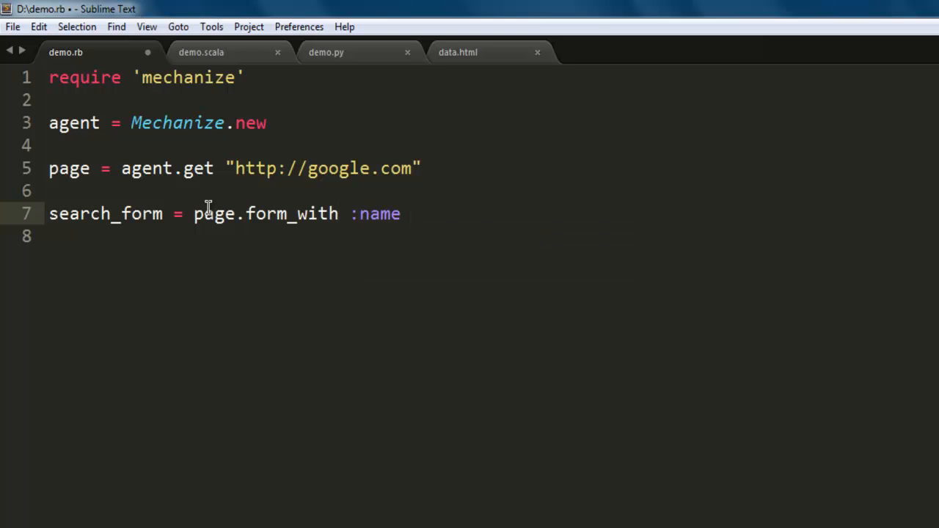
{"action": "type", "text": "=>"}
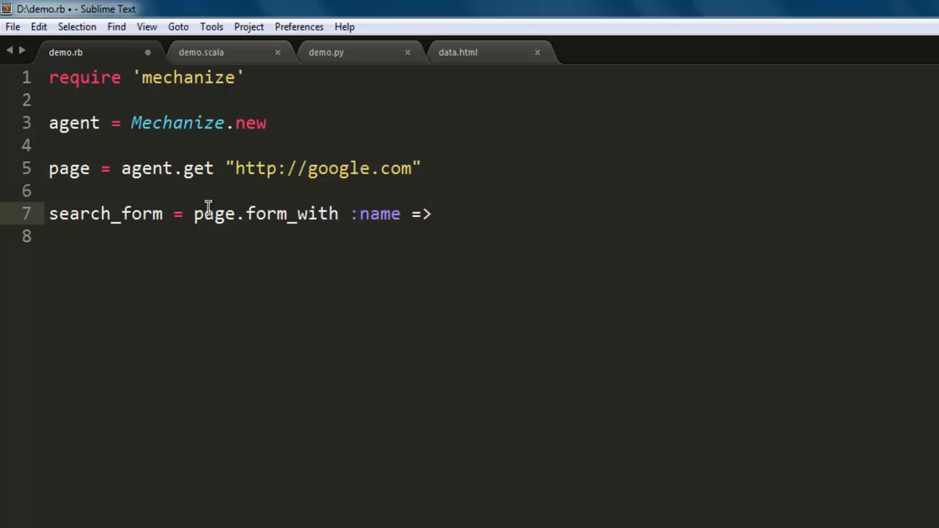
{"action": "type", "text": "\"f"}
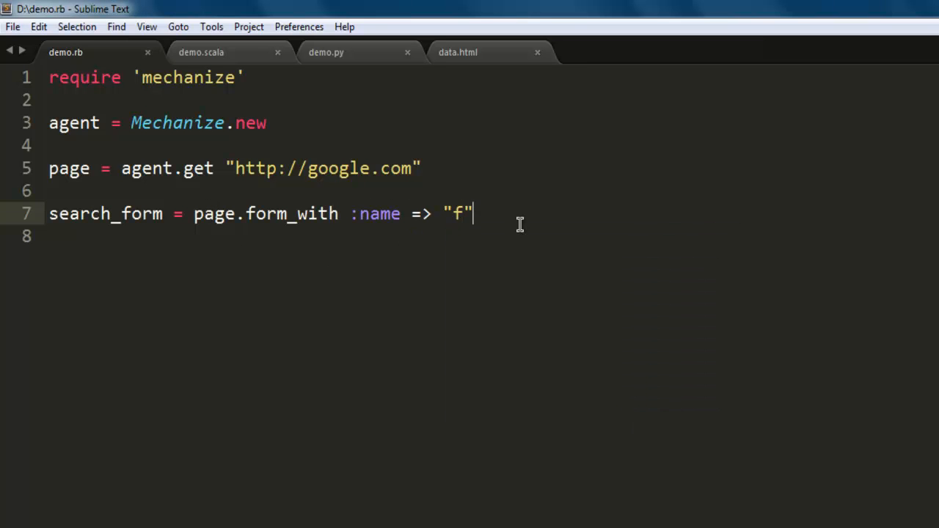
{"action": "key", "text": "enter"}
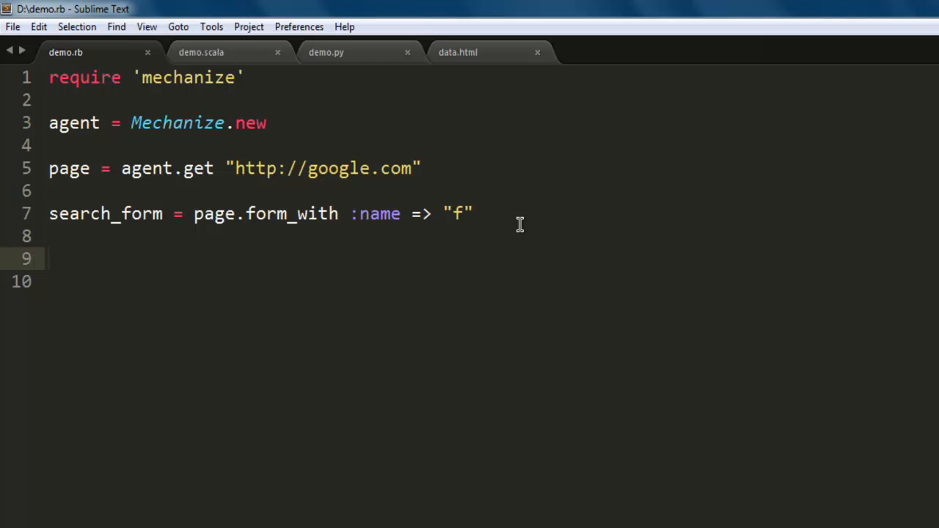
Write search_form.field_with(:name=>"q").value = "rubygem", correcting the mistyped term.
{"action": "type", "text": "search"}
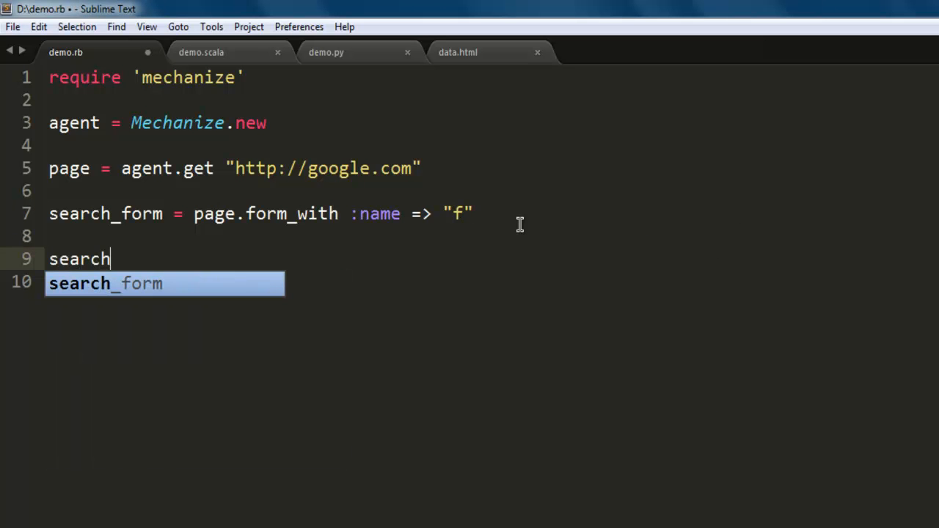
{"action": "type", "text": "_form.fie"}
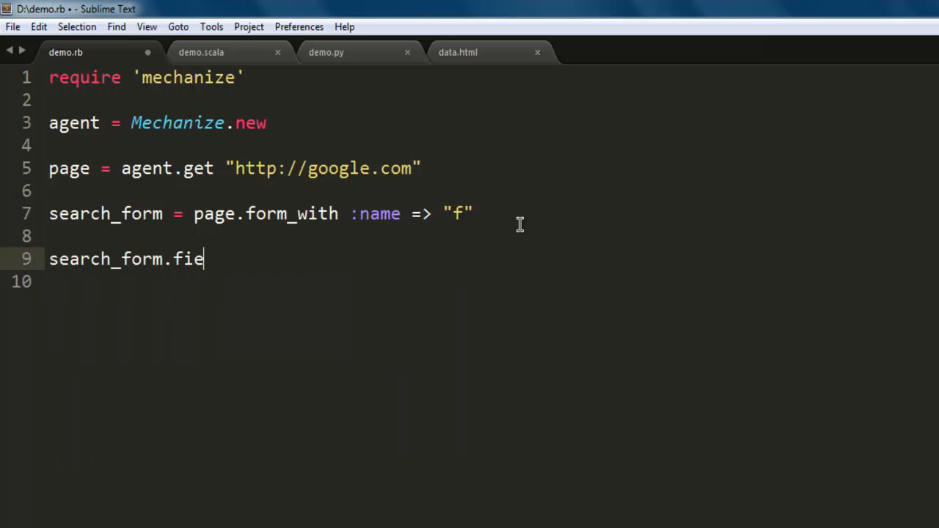
{"action": "type", "text": "ld"}
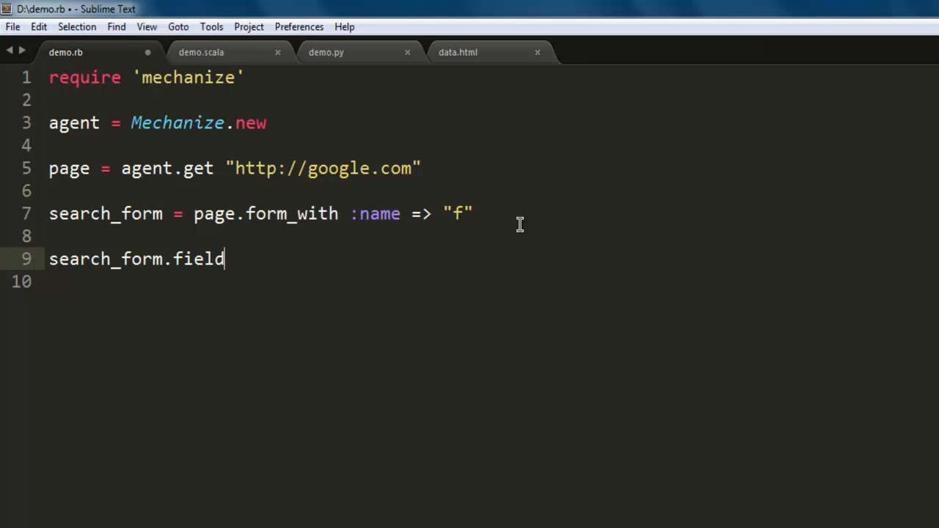
{"action": "type", "text": "_with"}
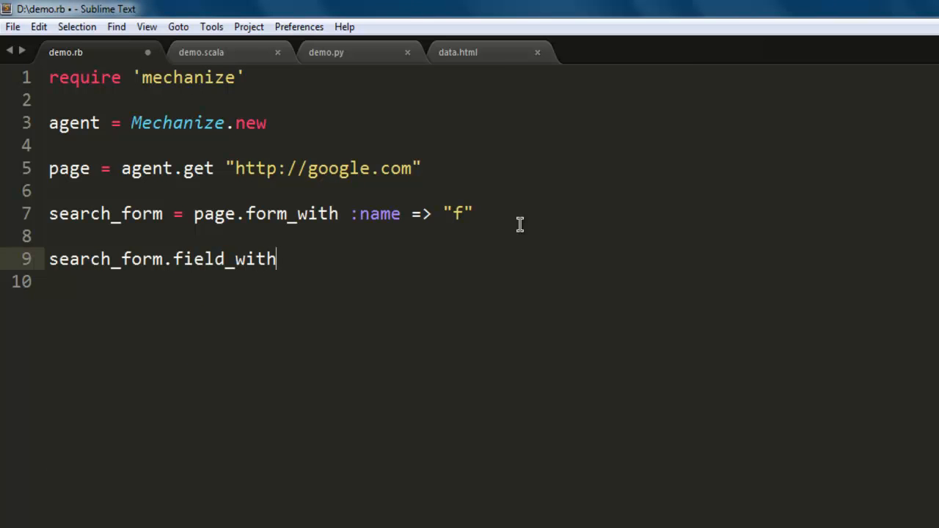
{"action": "type", "text": "()"}
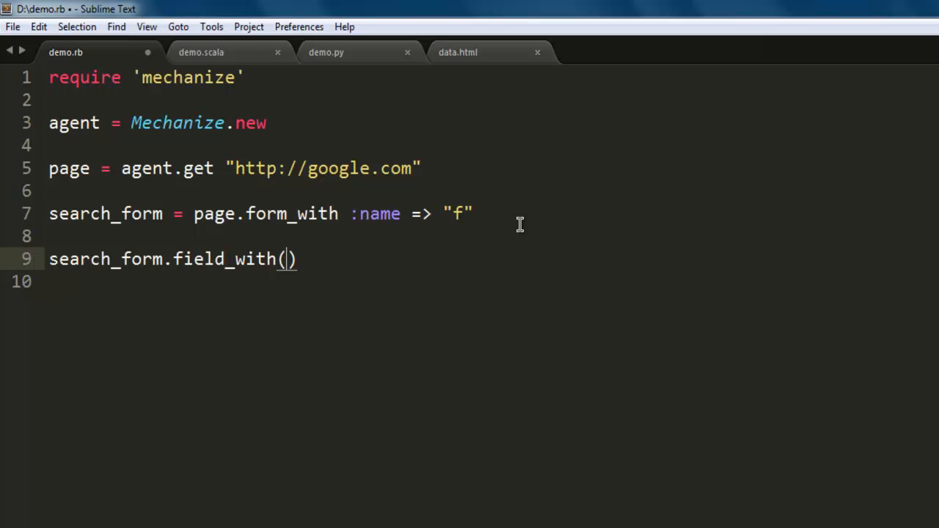
{"action": "type", "text": ":name"}
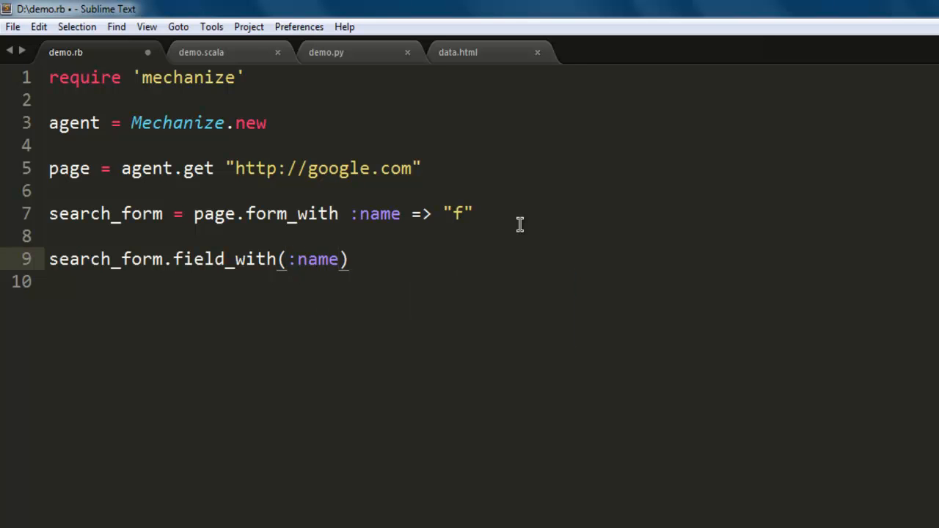
{"action": "type", "text": "=>"}
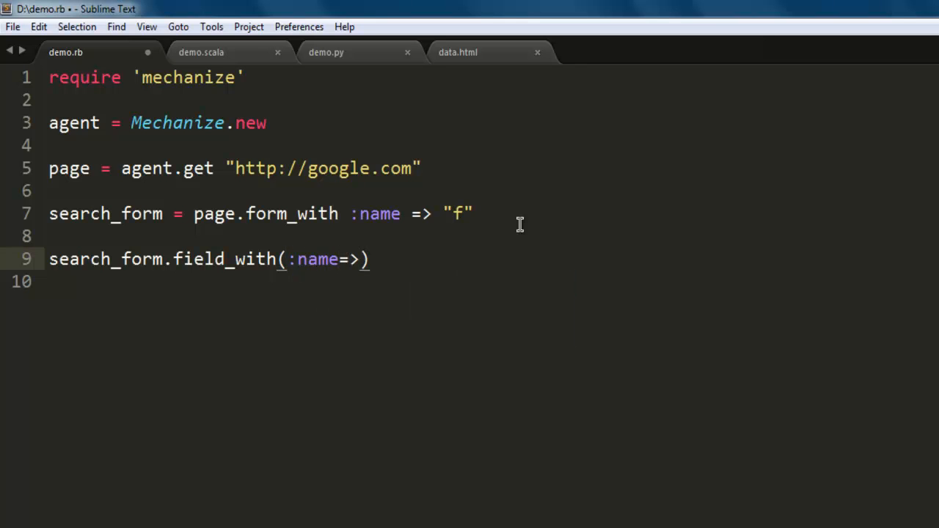
{"action": "type", "text": "\"q\""}
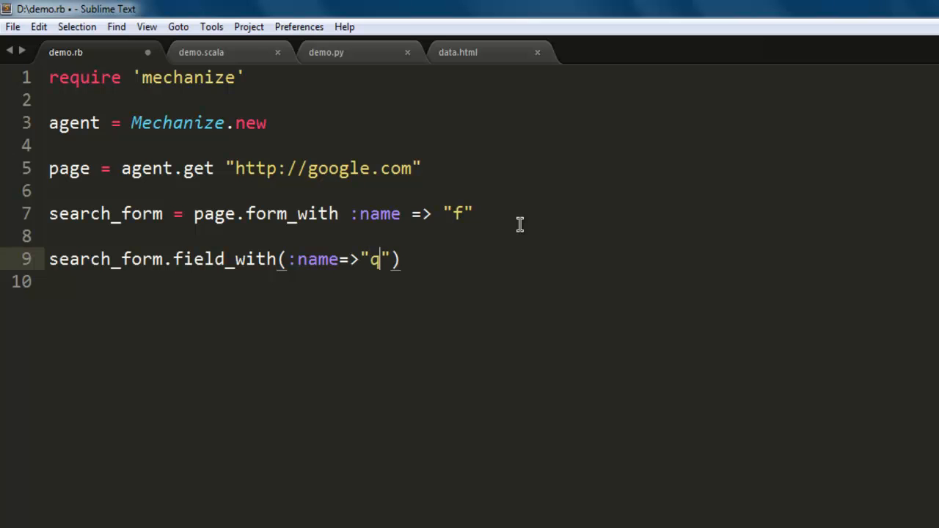
{"action": "type", "text": ".value = \""}
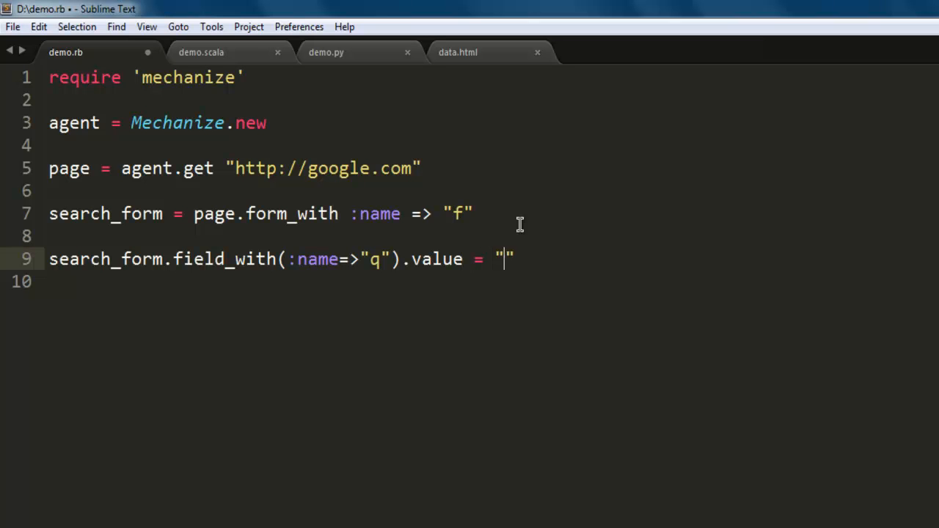
{"action": "type", "text": "ruby m"}
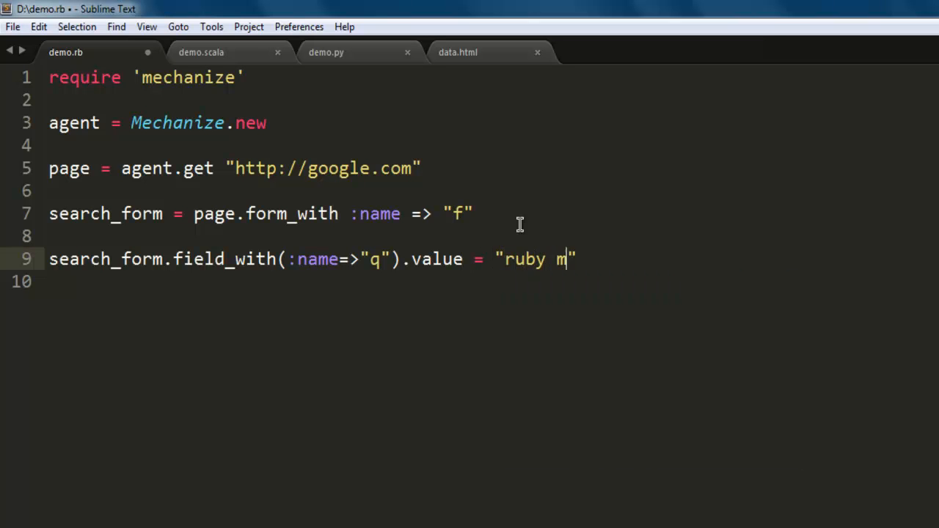
{"action": "key", "text": "backspace"}
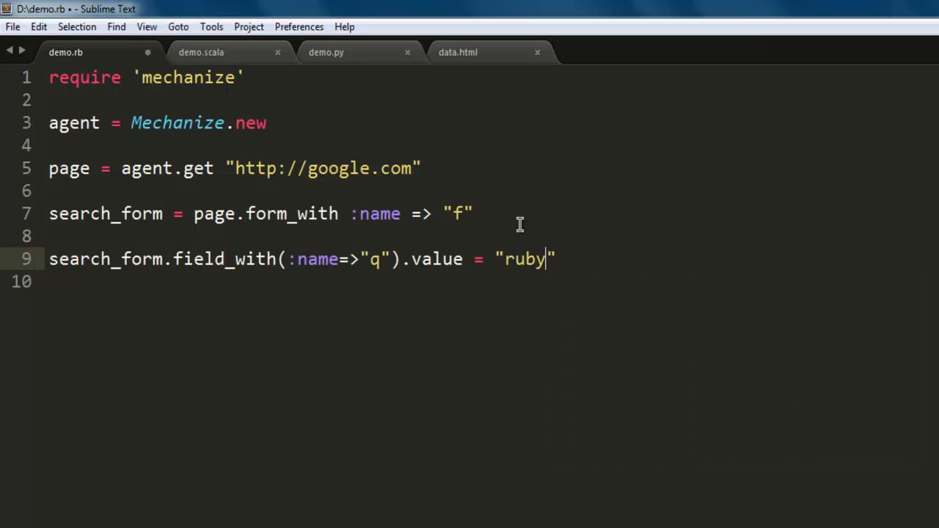
{"action": "key", "text": "BackSpace"}
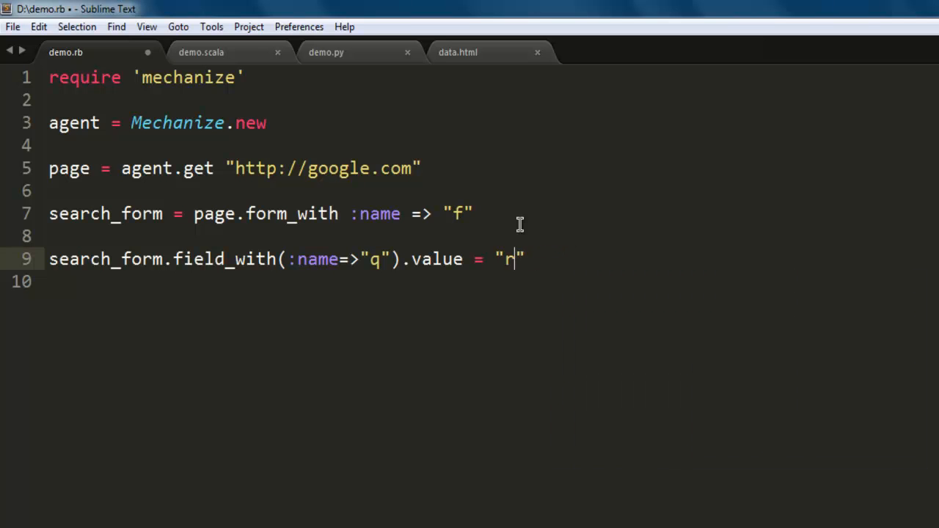
{"action": "type", "text": "ub"}
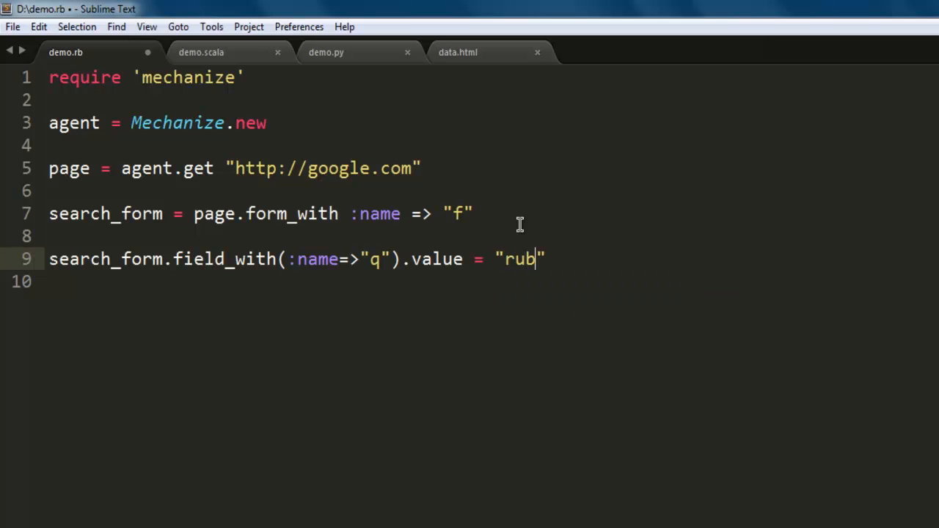
{"action": "type", "text": "yf"}
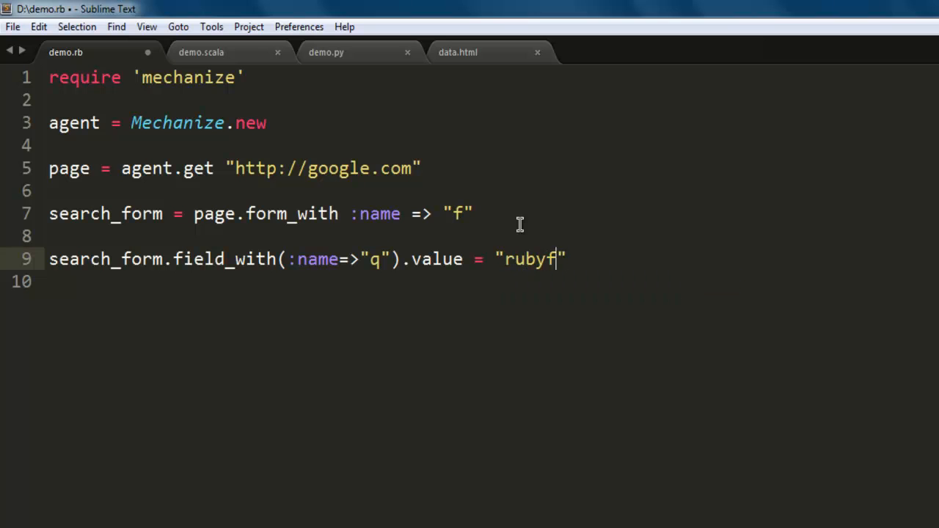
{"action": "type", "text": "gem"}
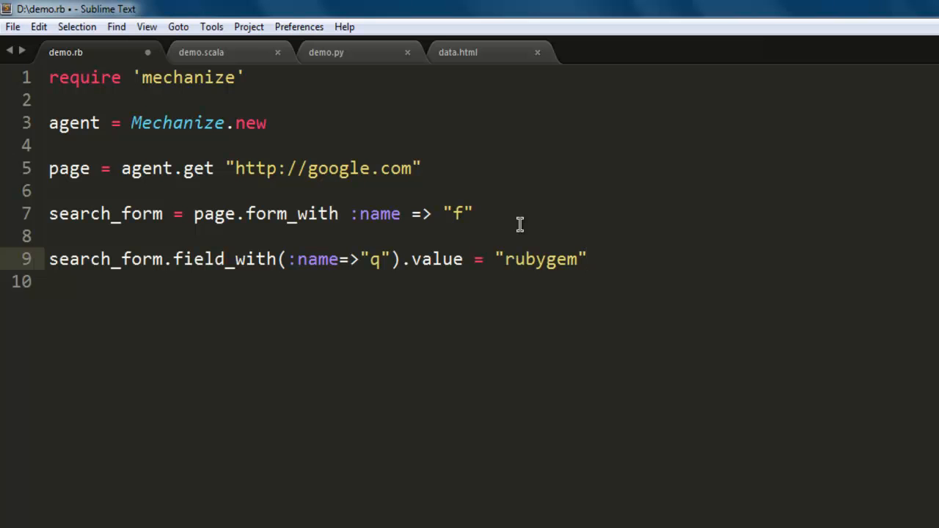
{"action": "key", "text": "enter"}
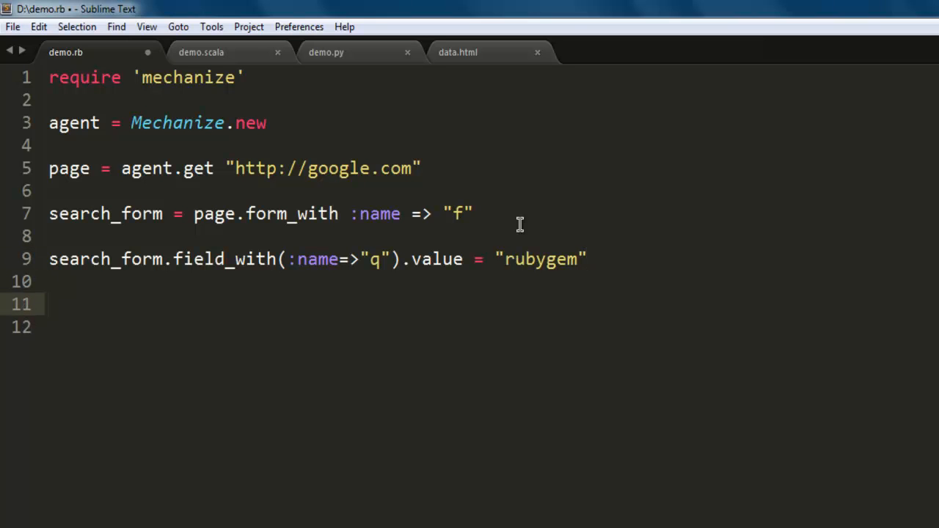
Write search_results = agent.submit search_form on the next line.
{"action": "type", "text": "search_result"}
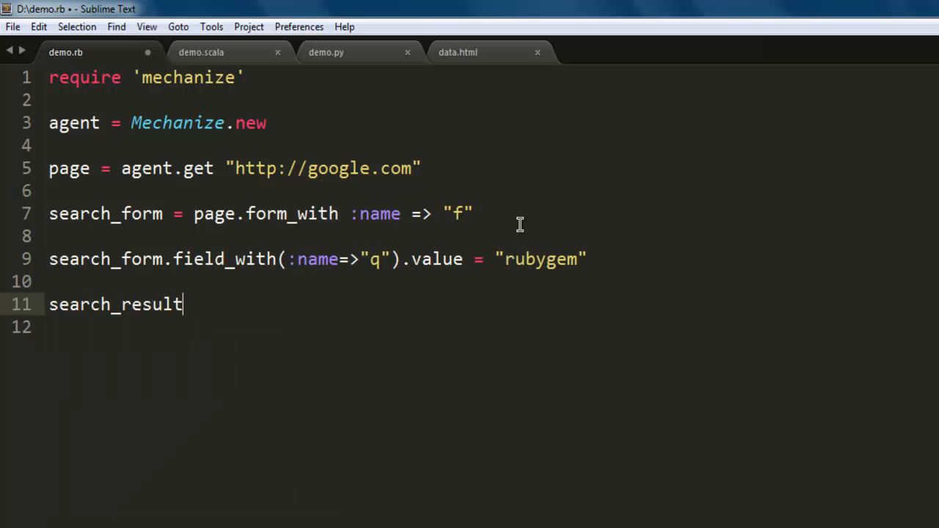
{"action": "type", "text": "s ="}
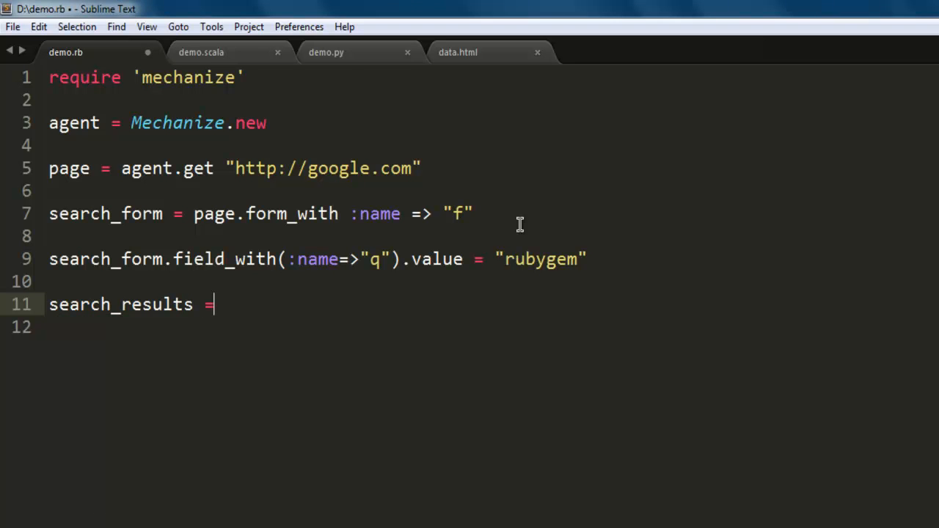
{"action": "type", "text": "agent."}
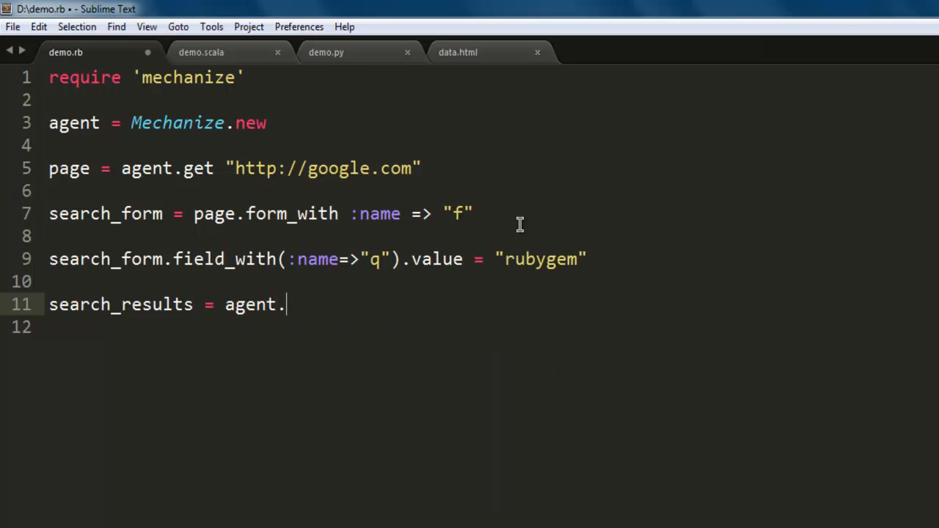
{"action": "type", "text": "subm"}
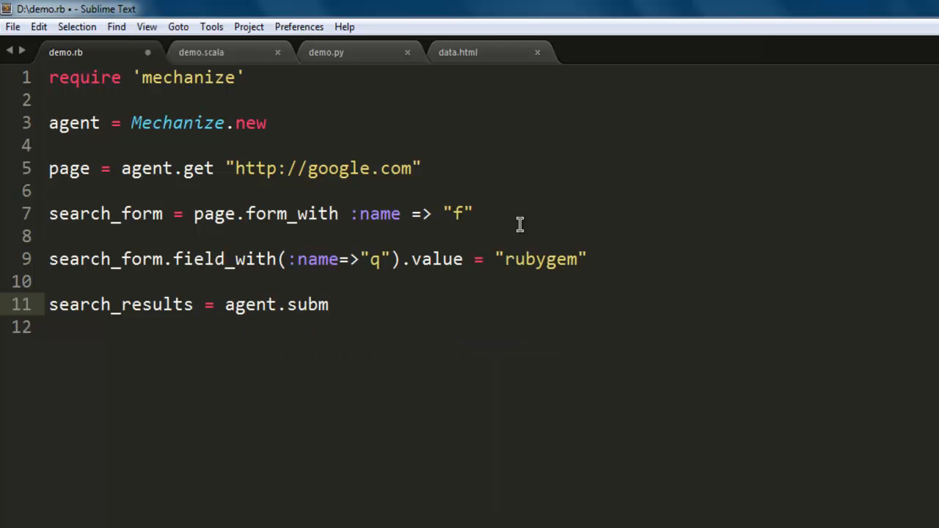
{"action": "type", "text": "it"}
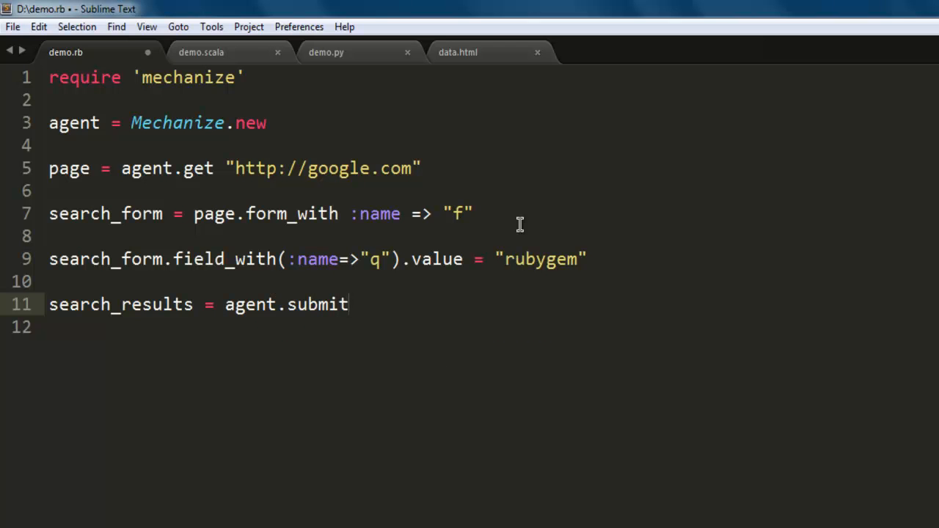
{"action": "type", "text": "search_form"}
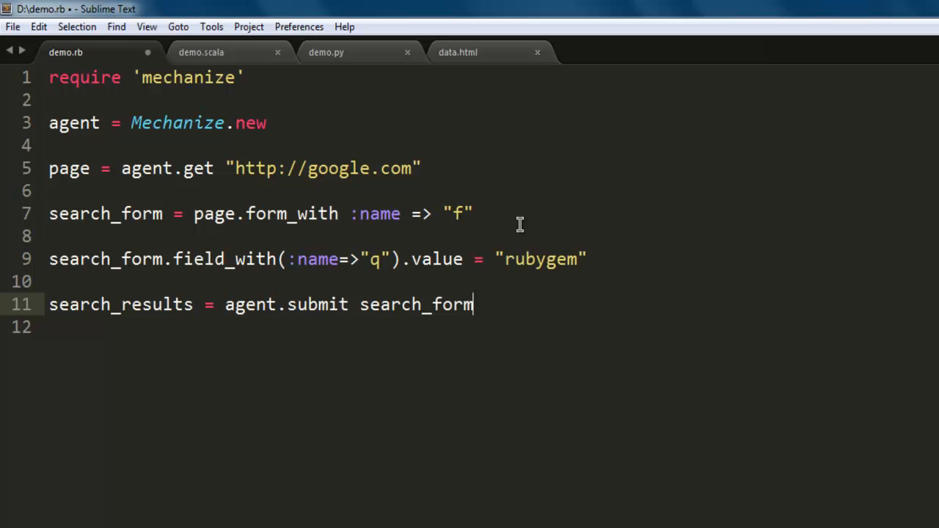
{"action": "key", "text": "Return"}
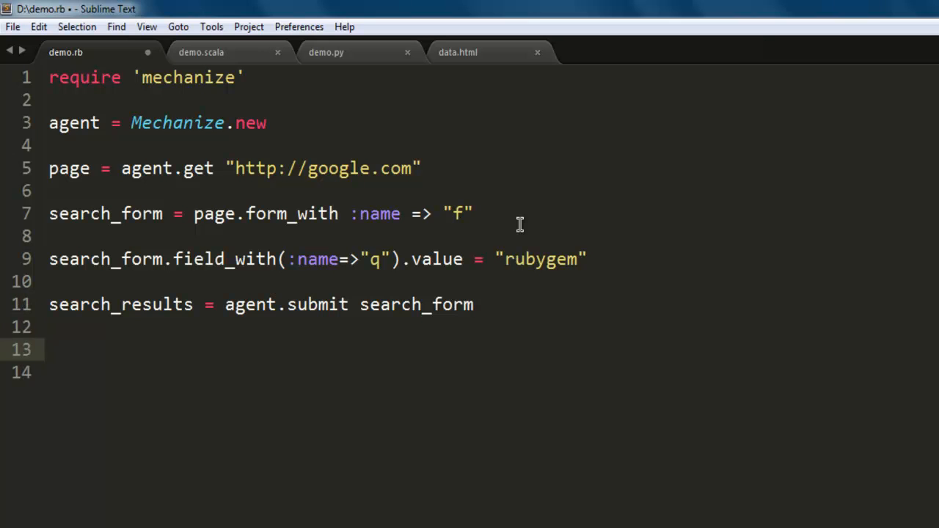
Add puts search_results.title and puts search_results.uri as the final lines.
{"action": "type", "text": "puts"}
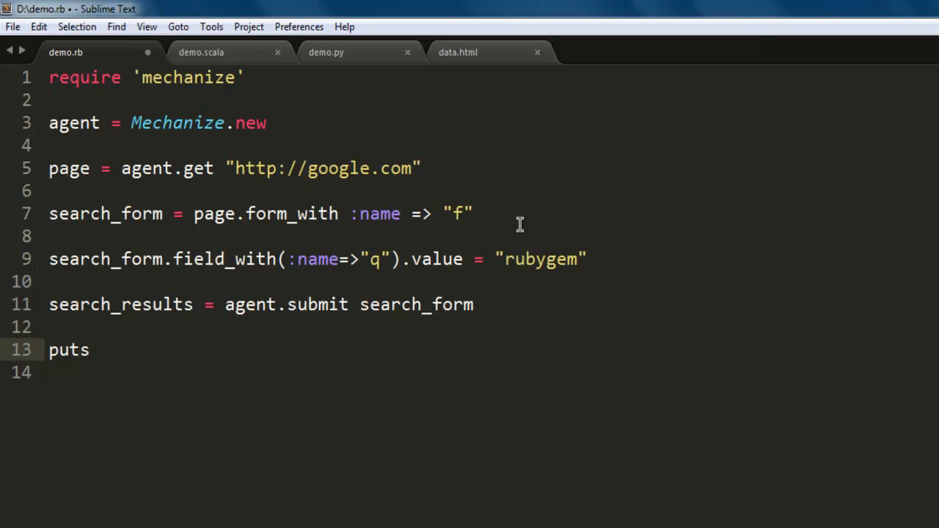
{"action": "type", "text": "search_results."}
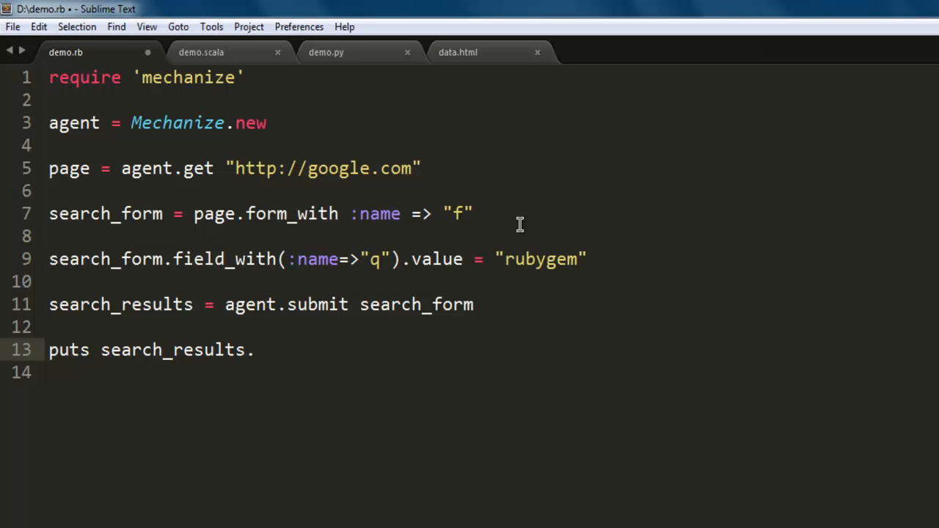
{"action": "type", "text": "title"}
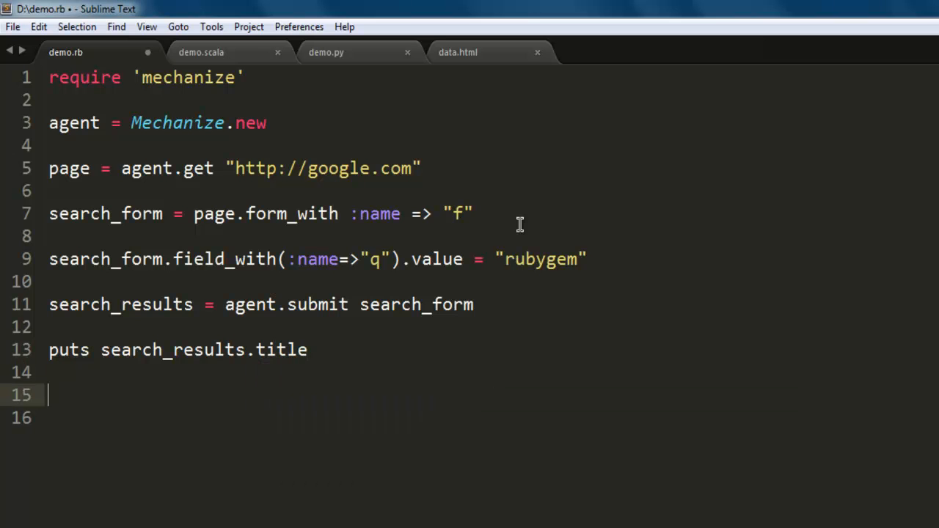
{"action": "type", "text": "puts search"}
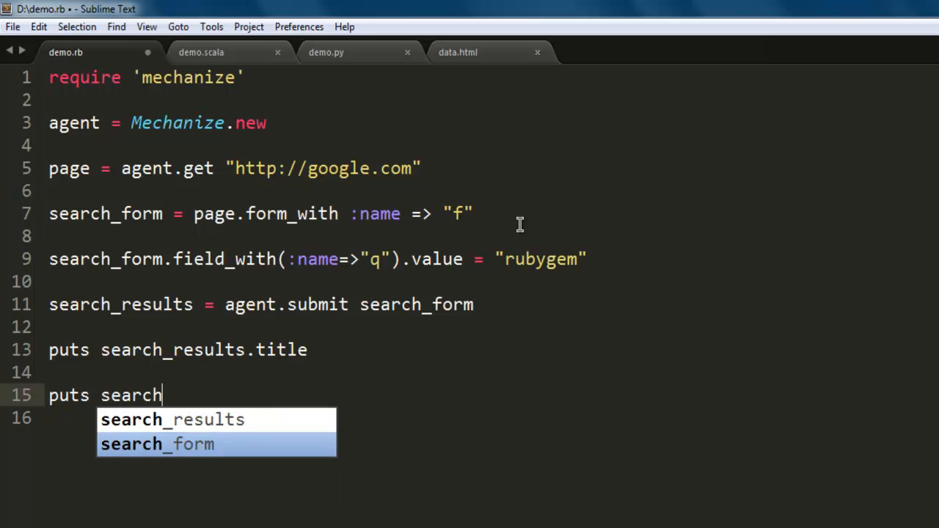
{"action": "type", "text": "_results.ur"}
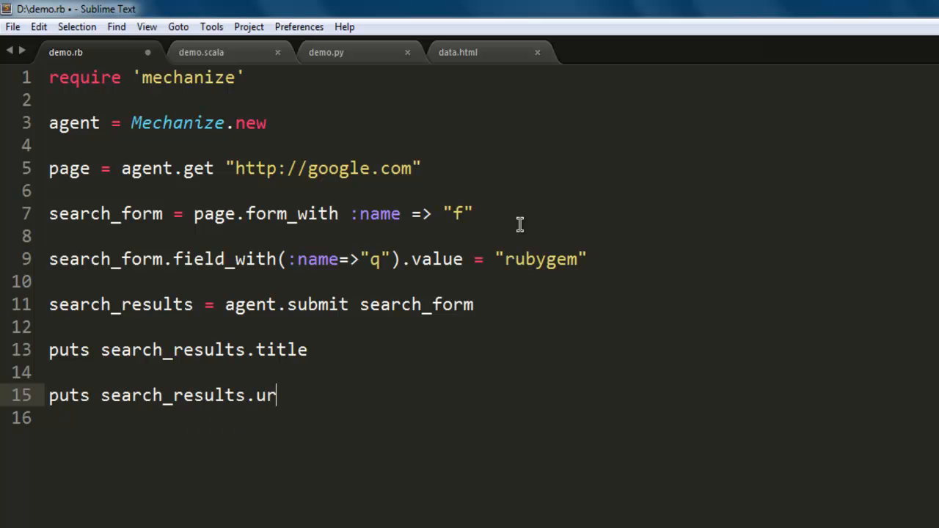
{"action": "type", "text": "i"}
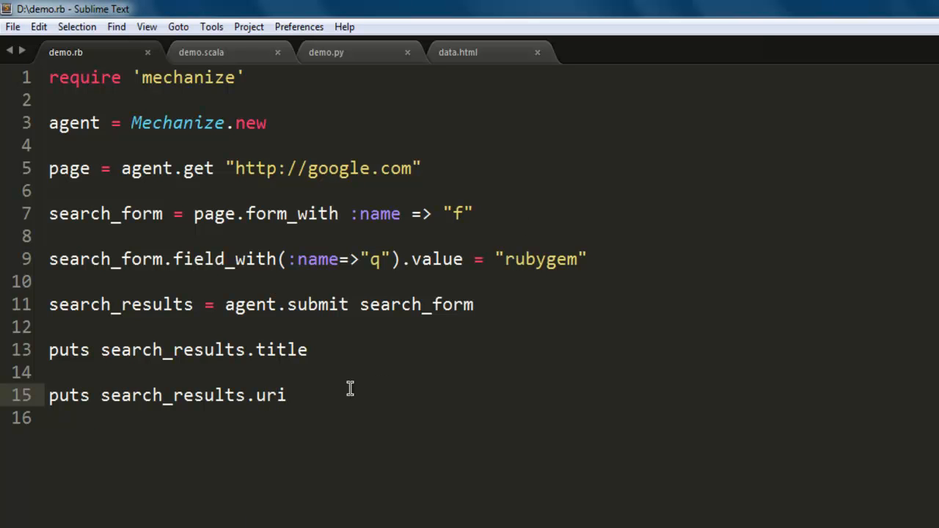
{"action": "mouse_move", "coordinate": [267, 399]}
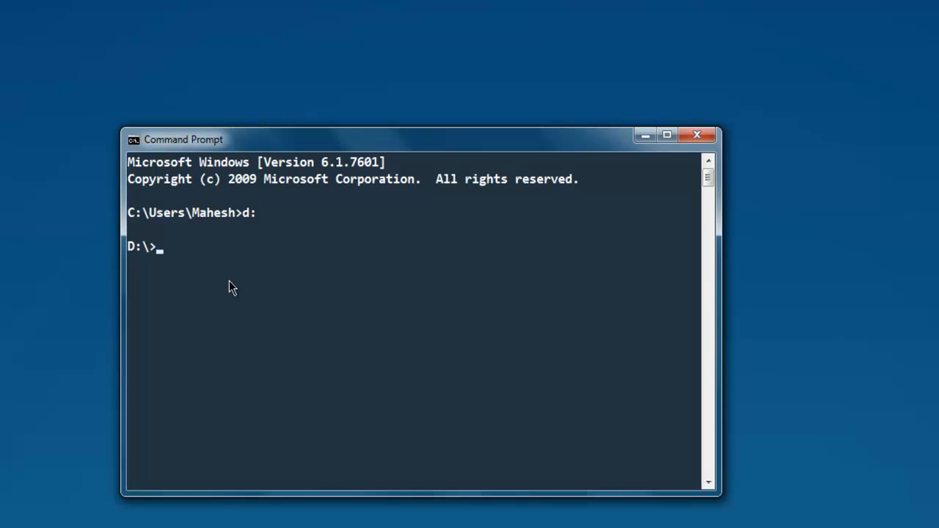
Enter ruby demo.rb at the D:\ prompt to run the script.
{"action": "type", "text": "ruby"}
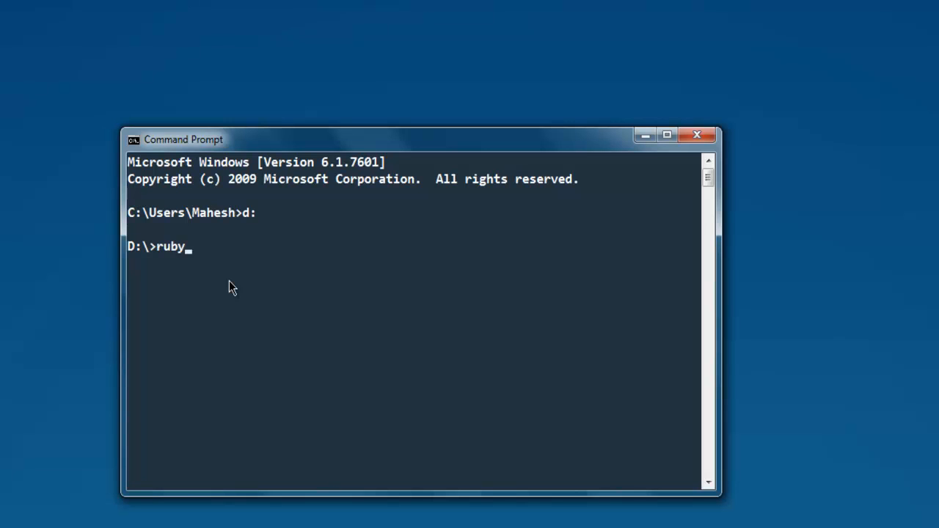
{"action": "type", "text": "demo.r"}
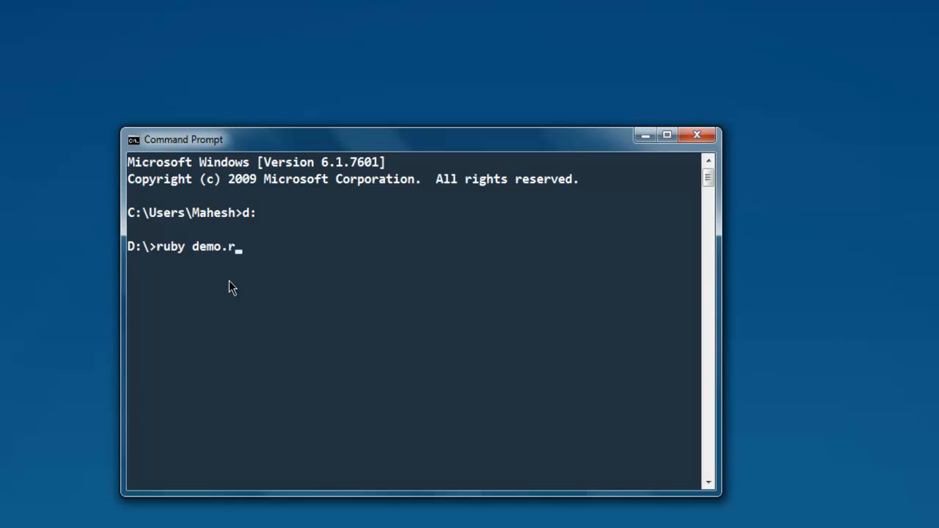
{"action": "type", "text": "b"}
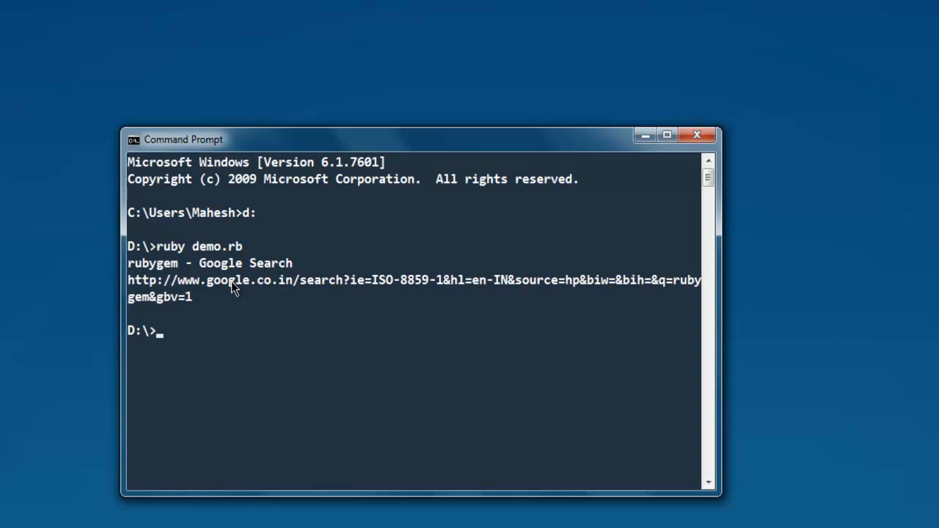
{"action": "mouse_move", "coordinate": [149, 271]}
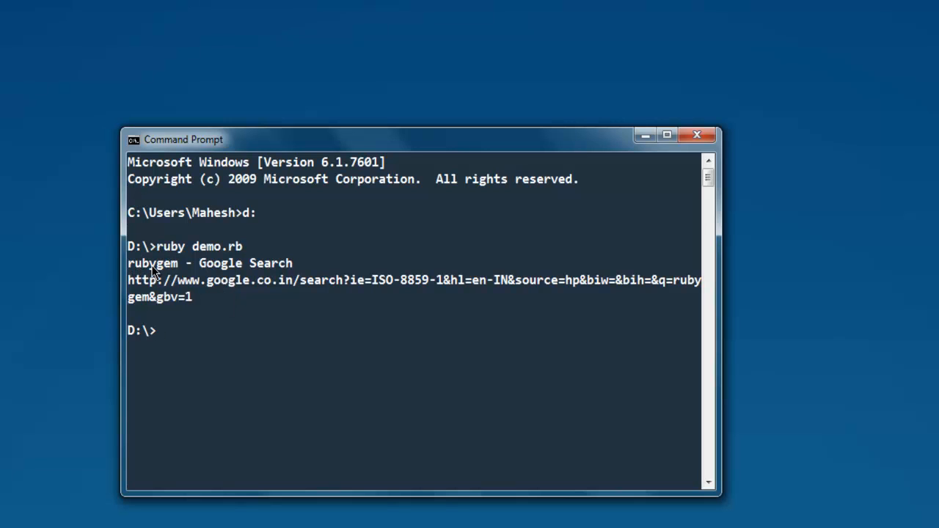
{"action": "mouse_move", "coordinate": [229, 275]}
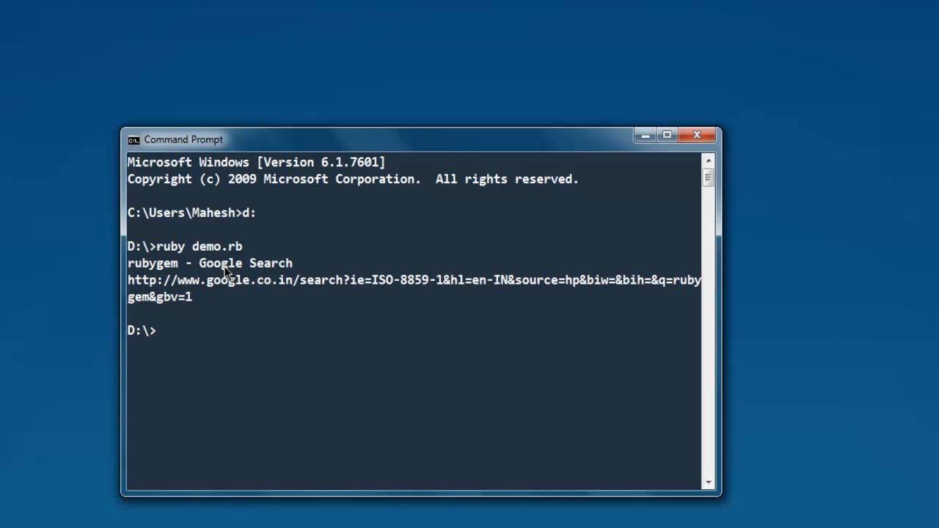
{"action": "mouse_move", "coordinate": [232, 266]}
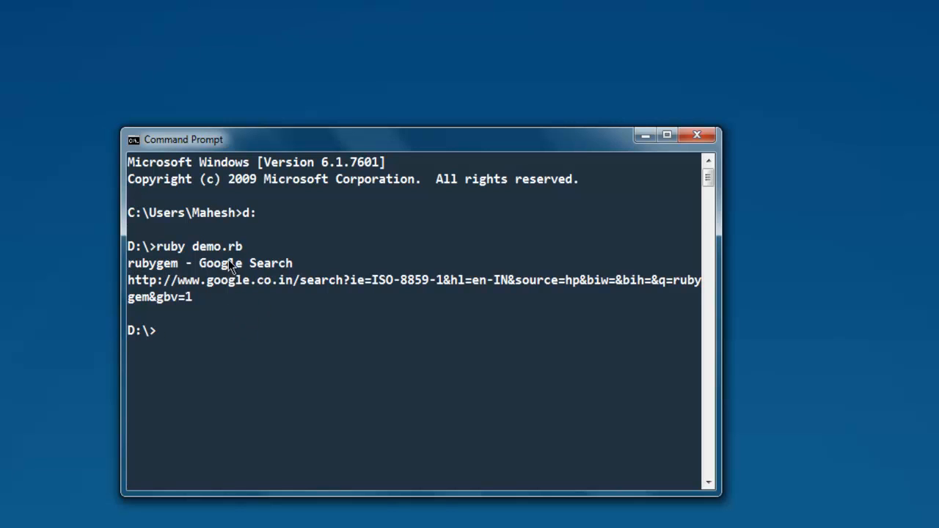
{"action": "mouse_move", "coordinate": [276, 301]}
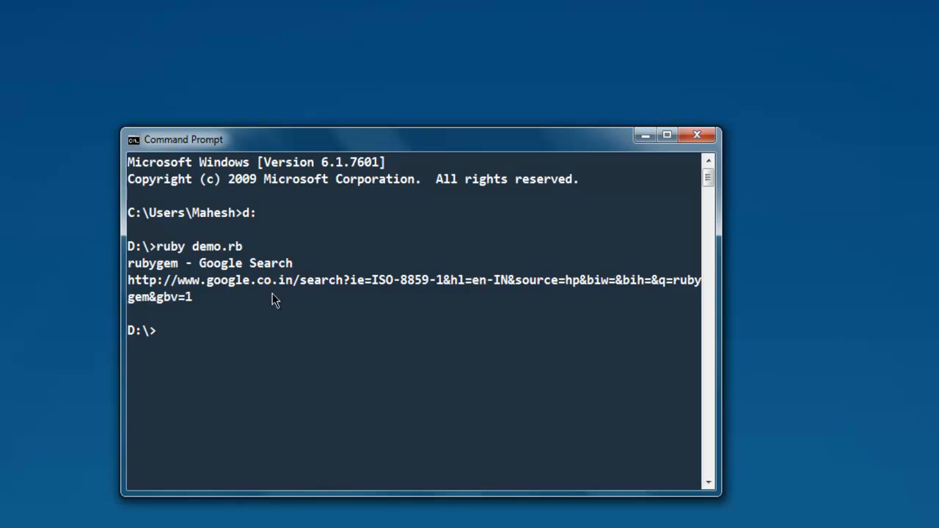
{"action": "mouse_move", "coordinate": [311, 286]}
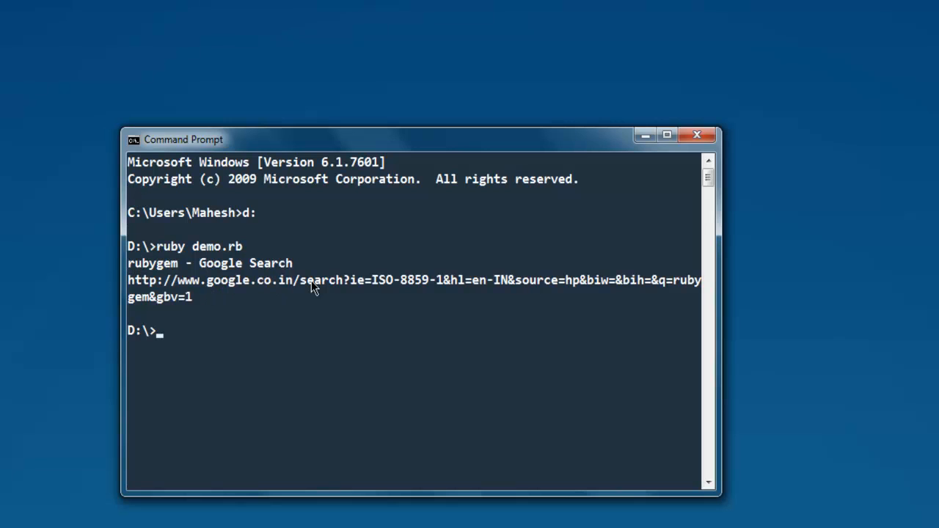
{"action": "mouse_move", "coordinate": [163, 303]}
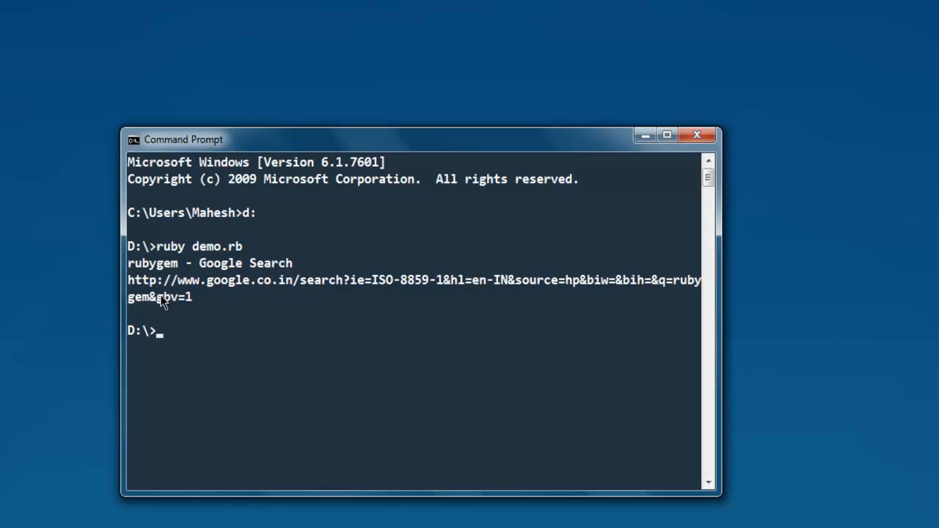
{"action": "mouse_move", "coordinate": [156, 307]}
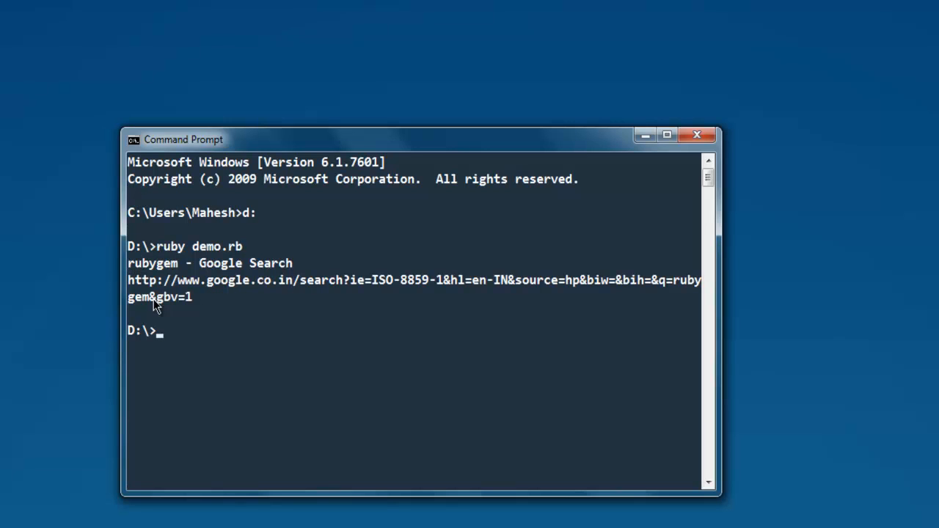
{"action": "mouse_move", "coordinate": [174, 301]}
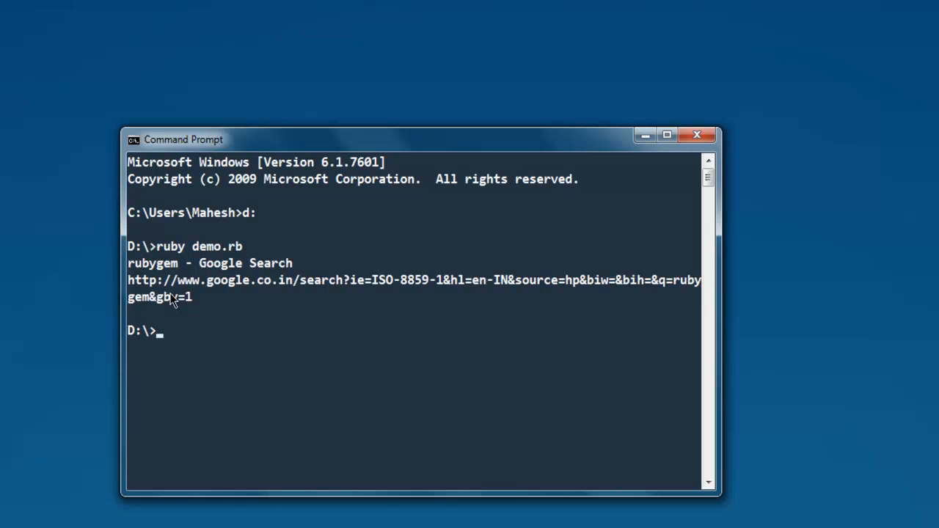
{"action": "mouse_move", "coordinate": [202, 277]}
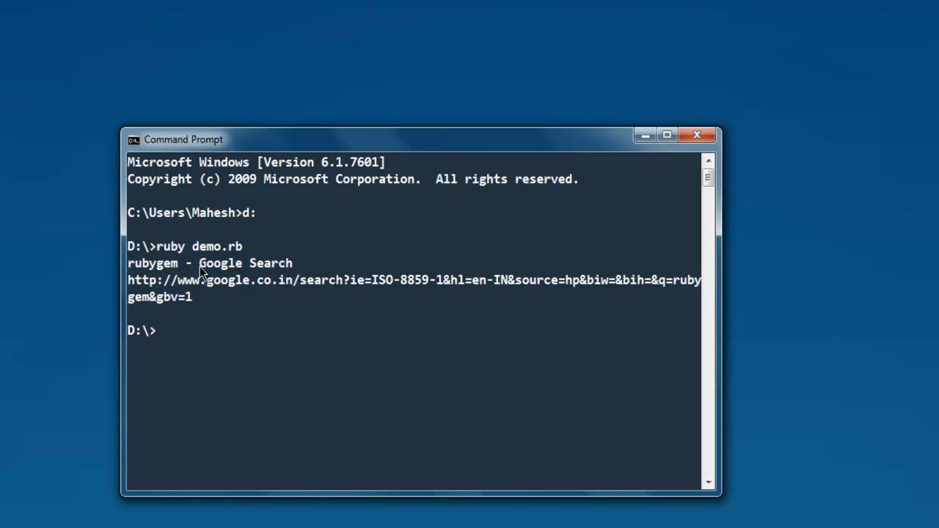
{"action": "mouse_move", "coordinate": [294, 276]}
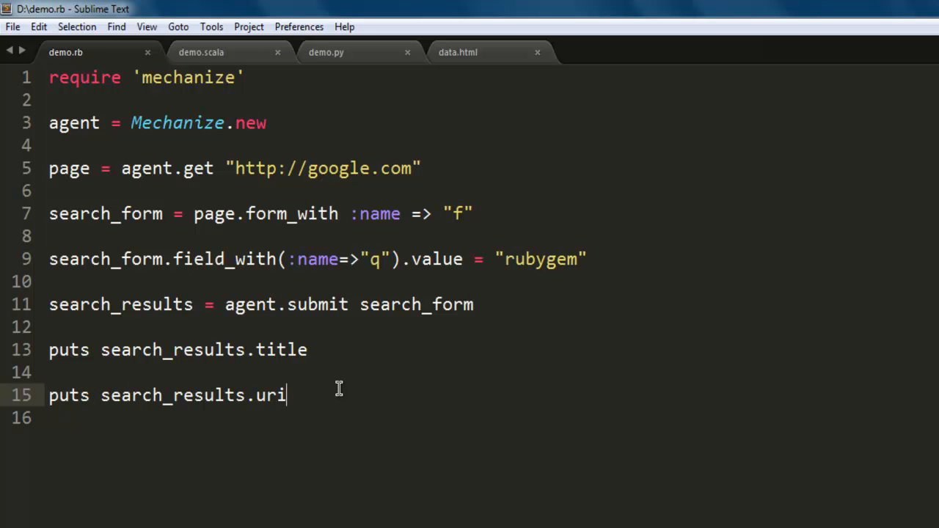
{"action": "mouse_move", "coordinate": [308, 167]}
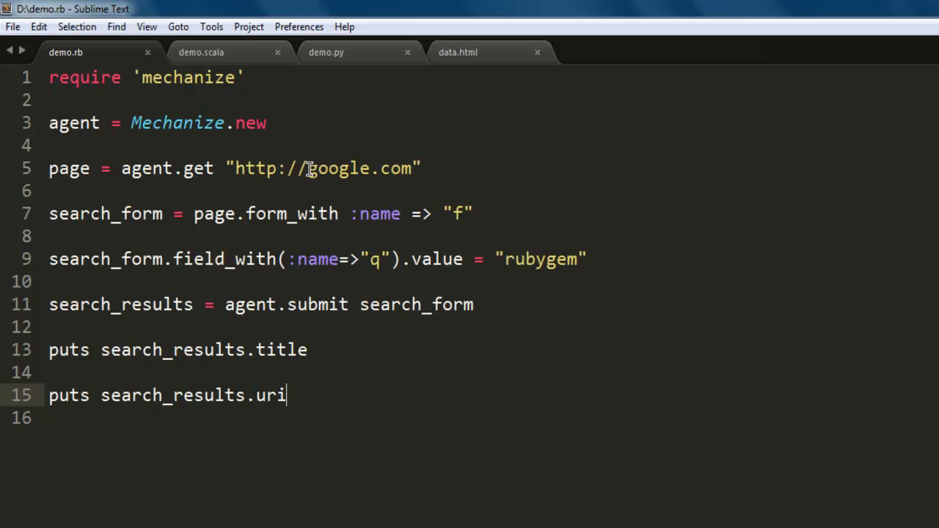
{"action": "mouse_move", "coordinate": [432, 185]}
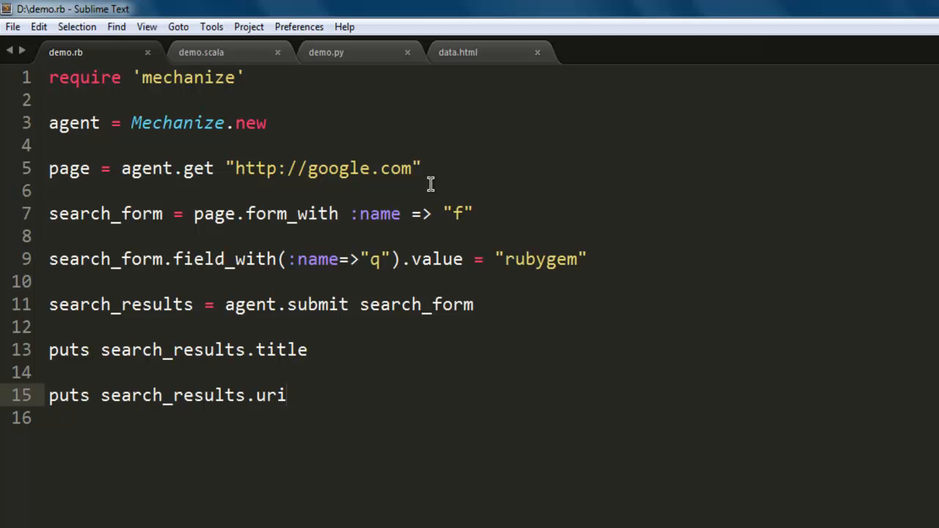
{"action": "mouse_move", "coordinate": [294, 229]}
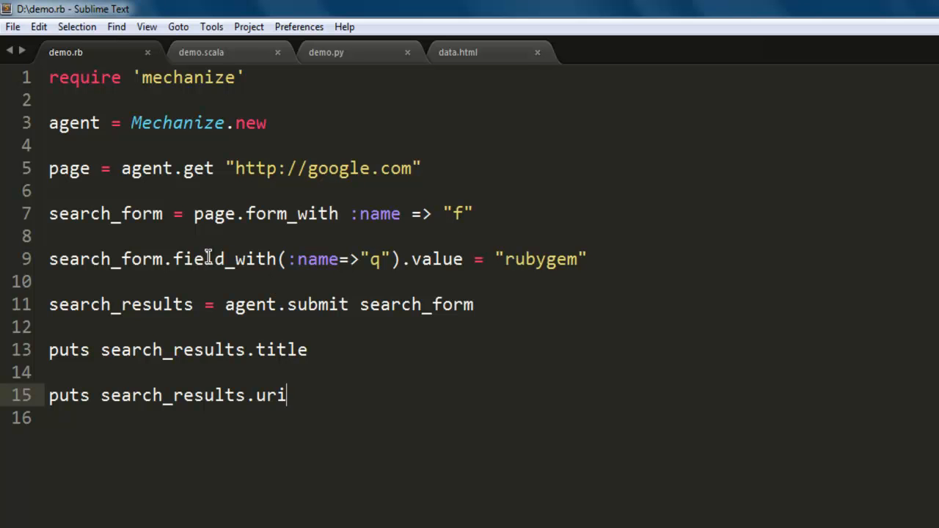
{"action": "mouse_move", "coordinate": [294, 243]}
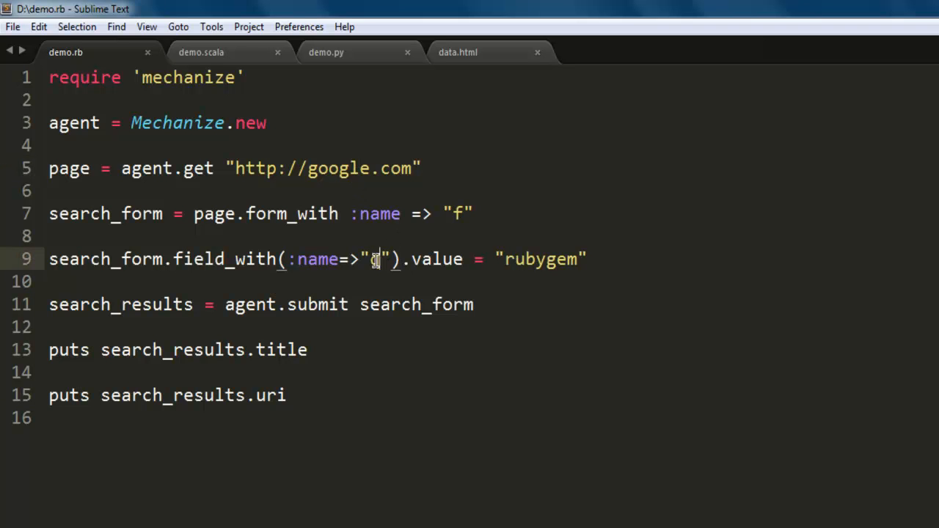
Walk through demo.rb's lines, pointing at the q field setting, without changing the code.
{"action": "type", "text": "q"}
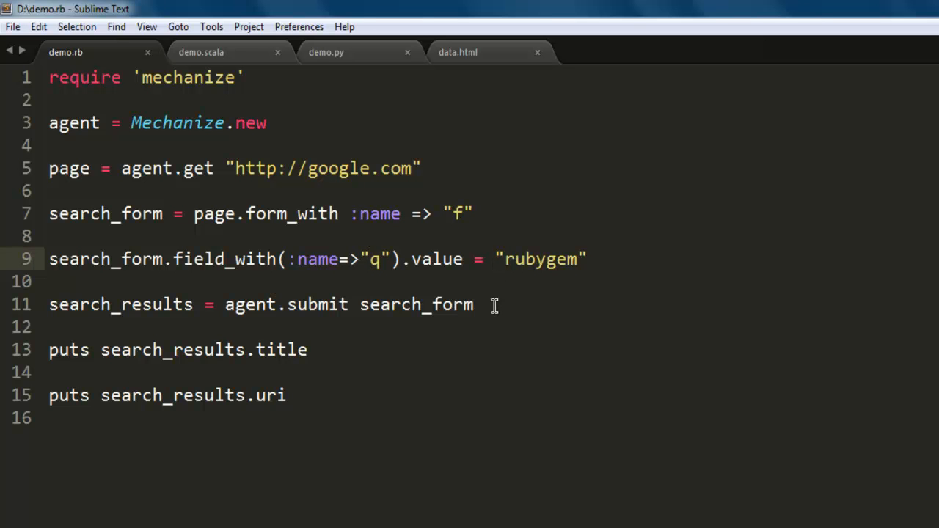
{"action": "mouse_move", "coordinate": [300, 277]}
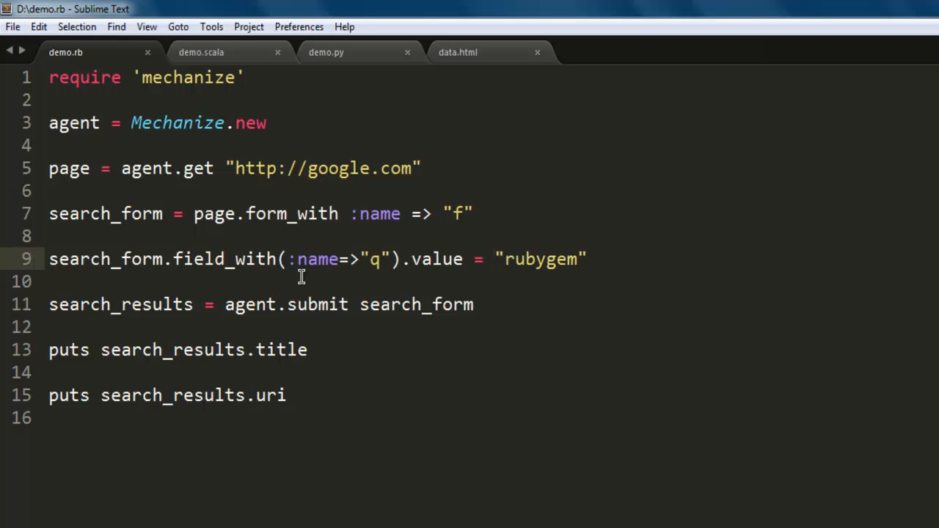
{"action": "mouse_move", "coordinate": [379, 258]}
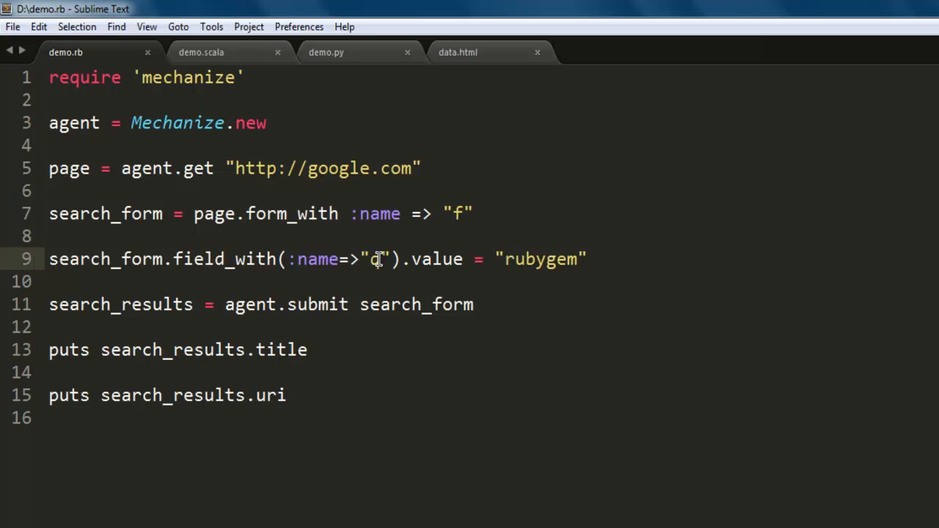
{"action": "type", "text": "q"}
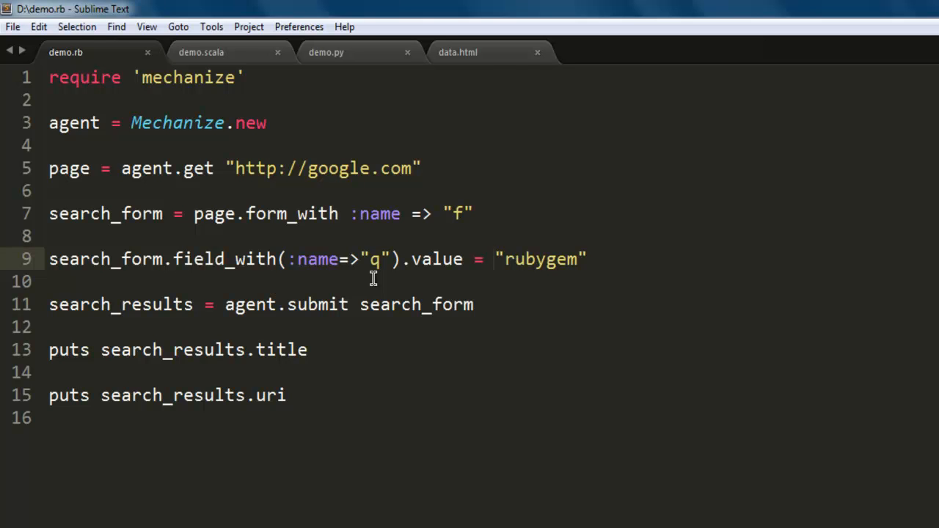
{"action": "mouse_move", "coordinate": [333, 304]}
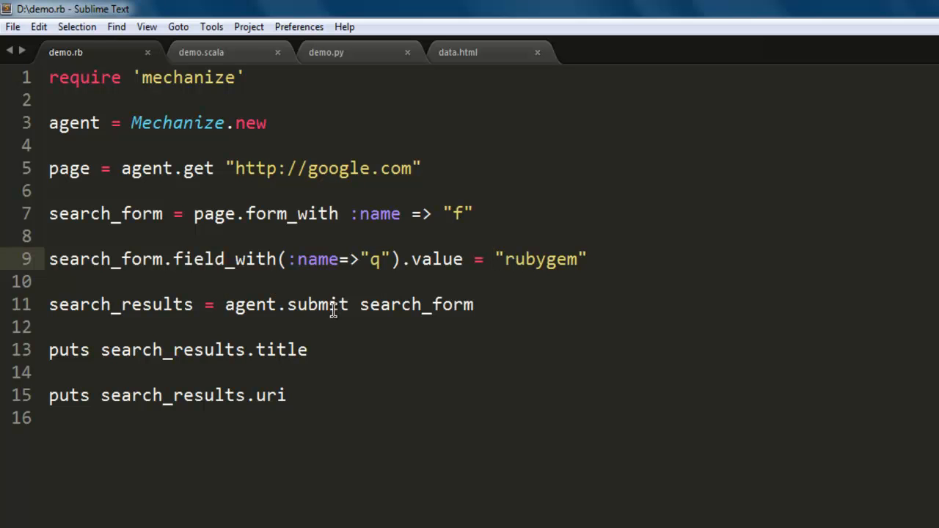
{"action": "mouse_move", "coordinate": [285, 308]}
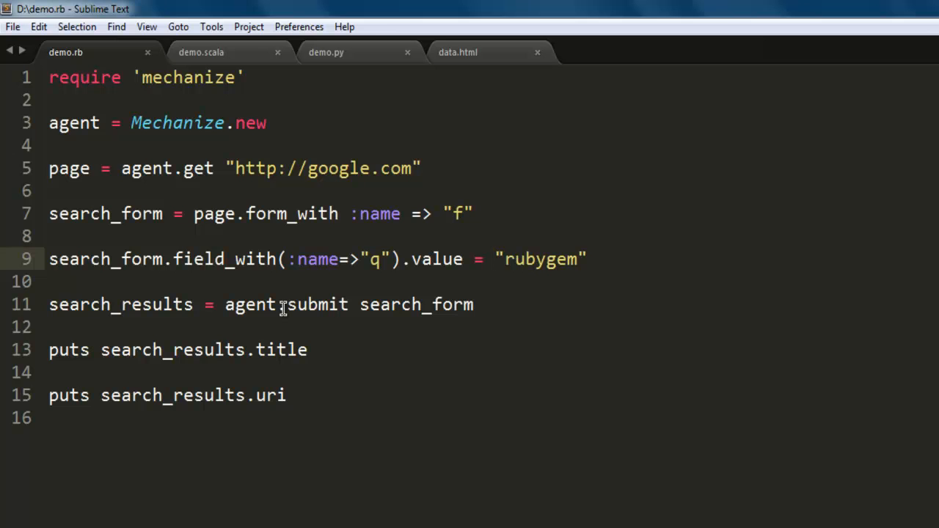
{"action": "mouse_move", "coordinate": [173, 373]}
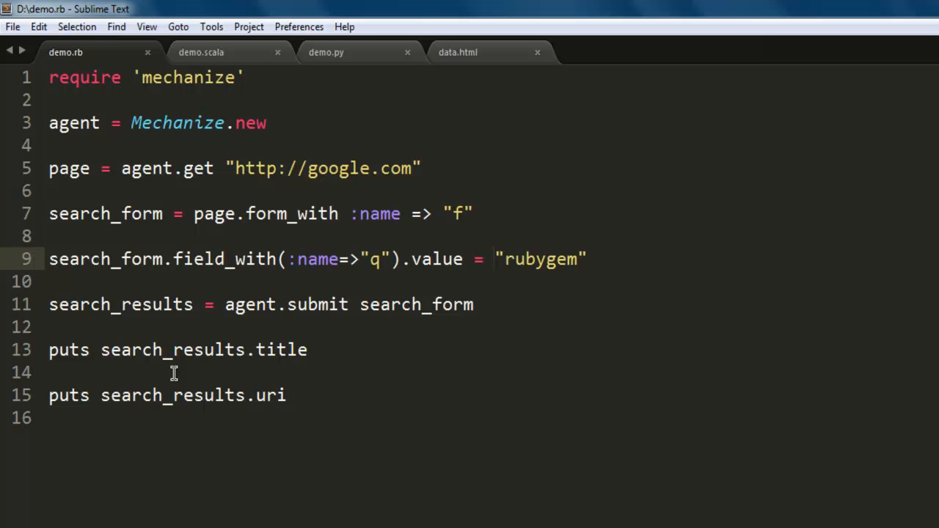